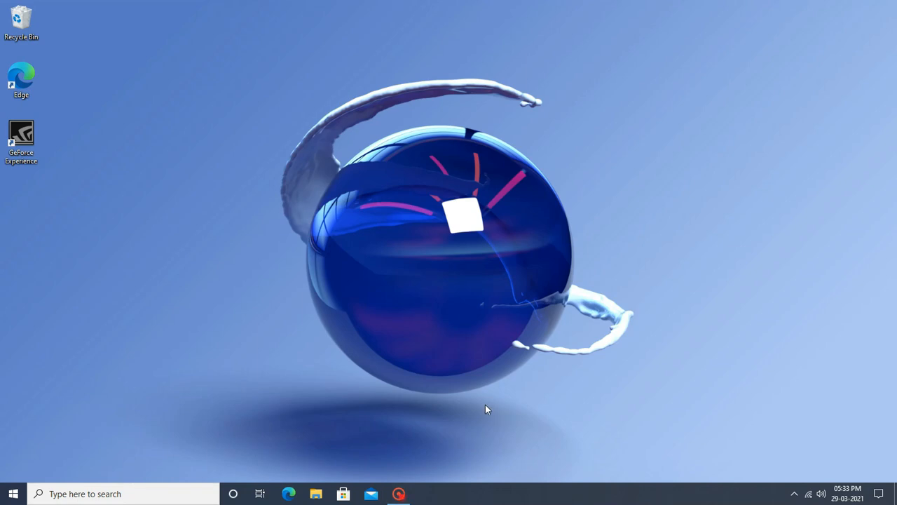
mouse_move(436, 404)
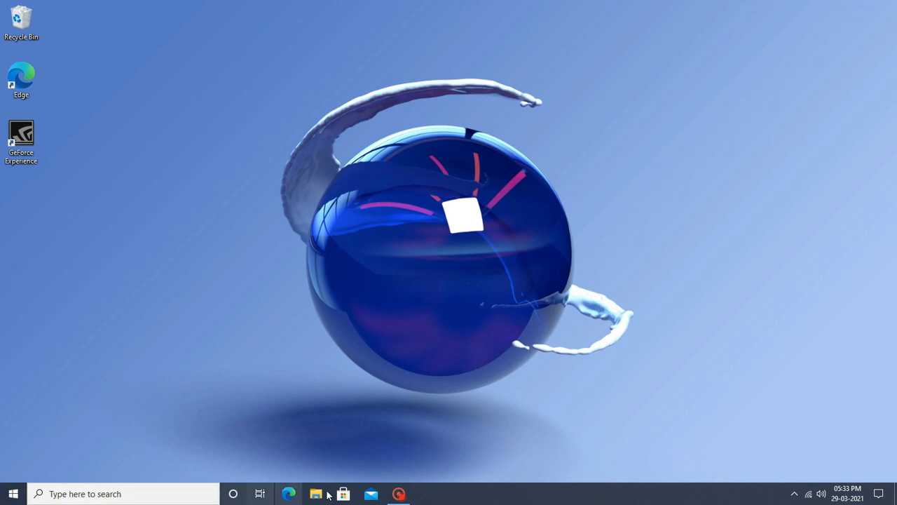
mouse_move(159, 335)
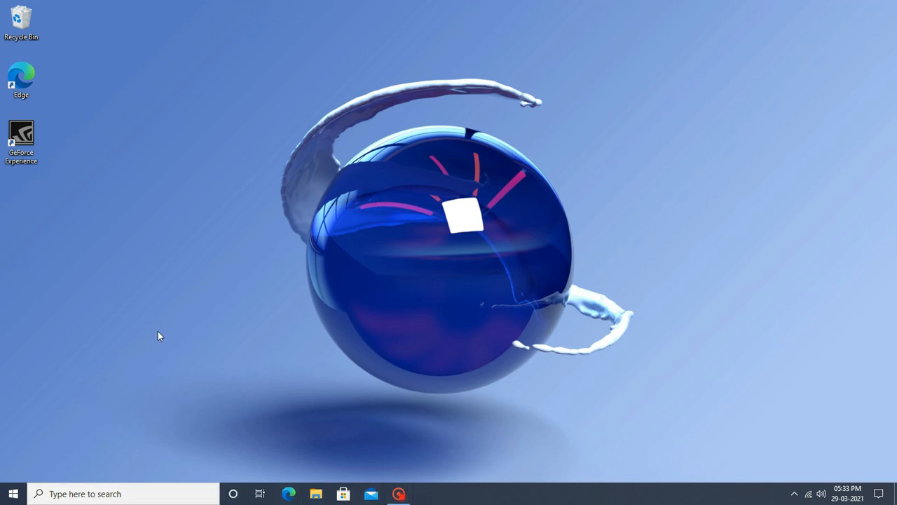
mouse_move(244, 419)
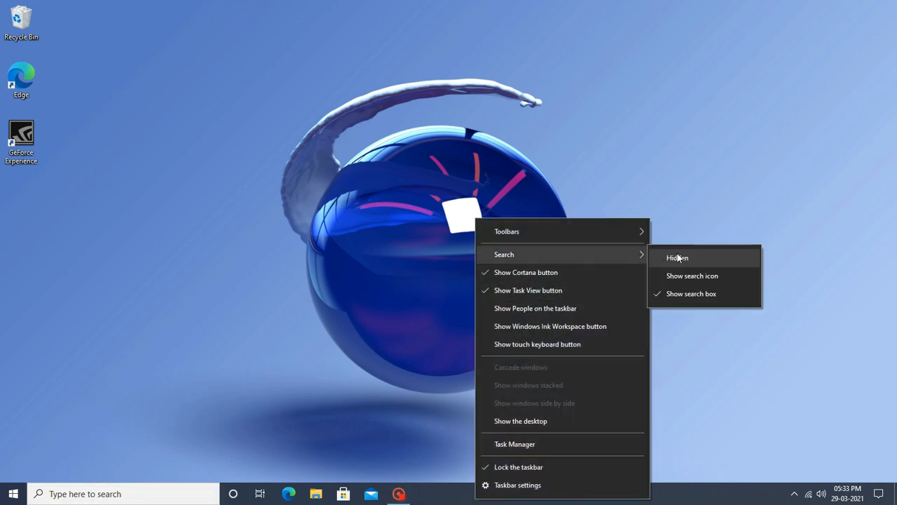
Step: Hide the taskbar search box so pinned apps sit beside Start
left_click(678, 258)
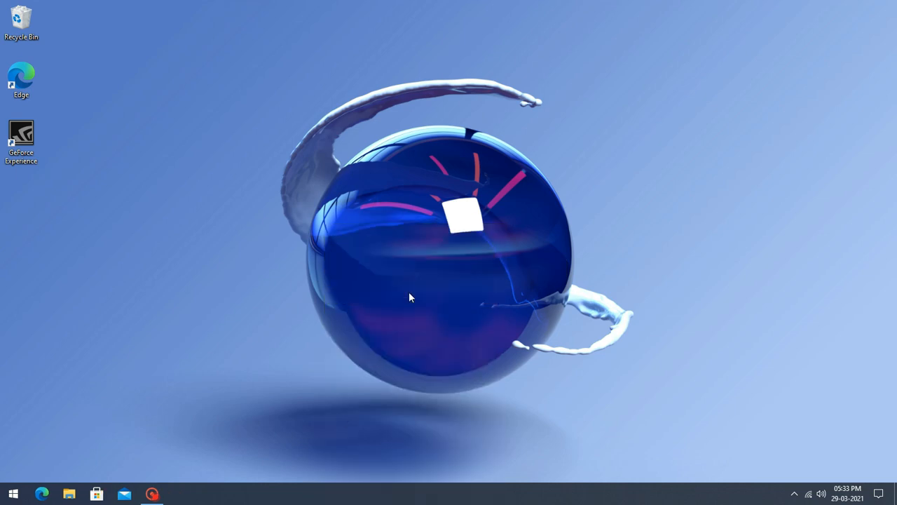
mouse_move(42, 494)
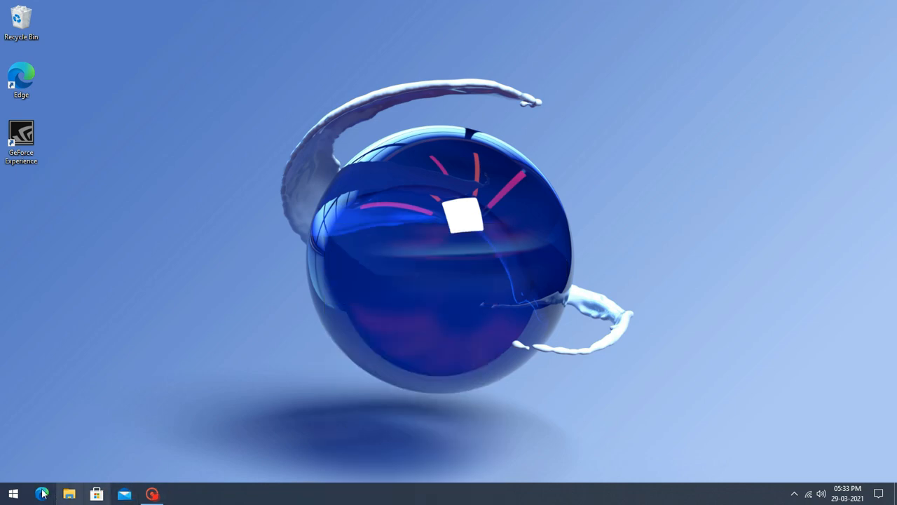
mouse_move(302, 488)
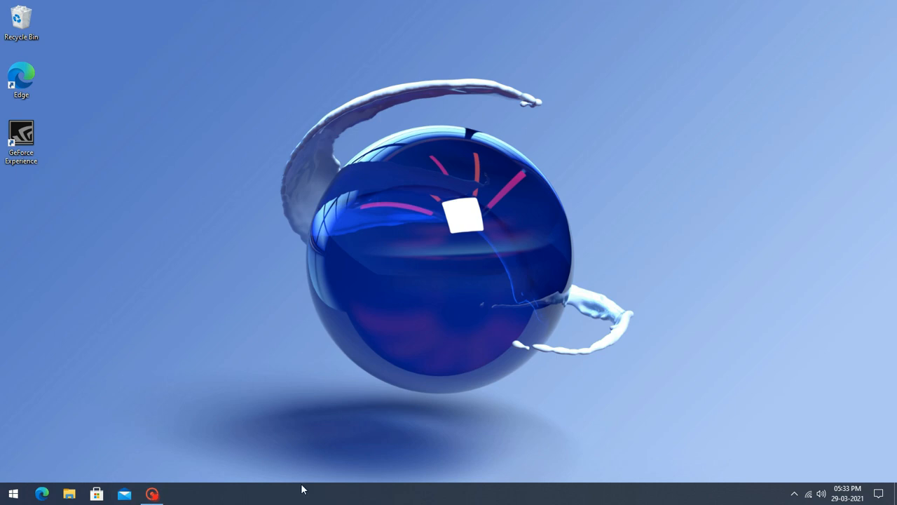
mouse_move(224, 503)
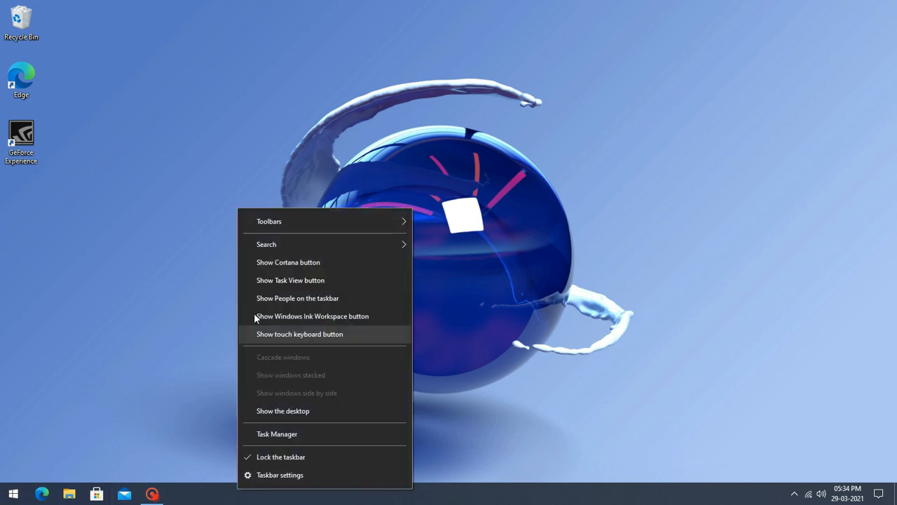
Step: On Classic Shell's Controls tab, set Left Click and Shift+Click on Start to Nothing
left_click(13, 494)
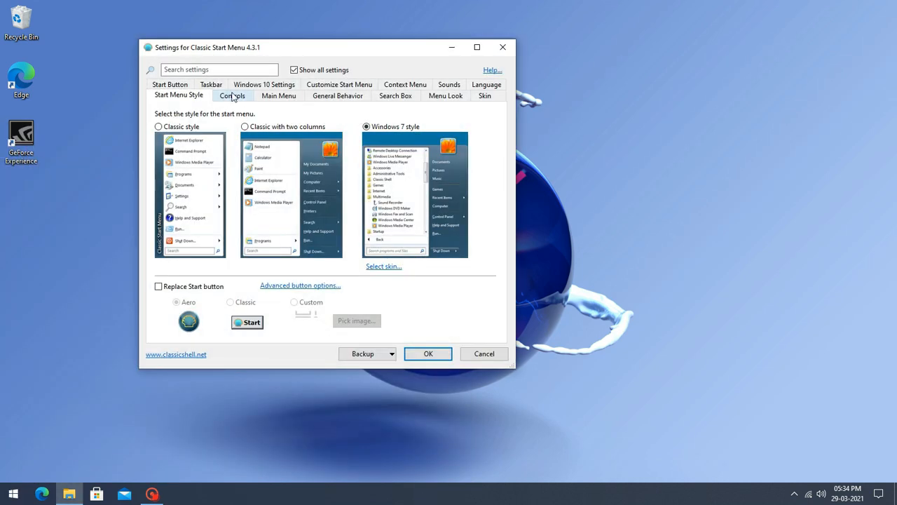
left_click(232, 96)
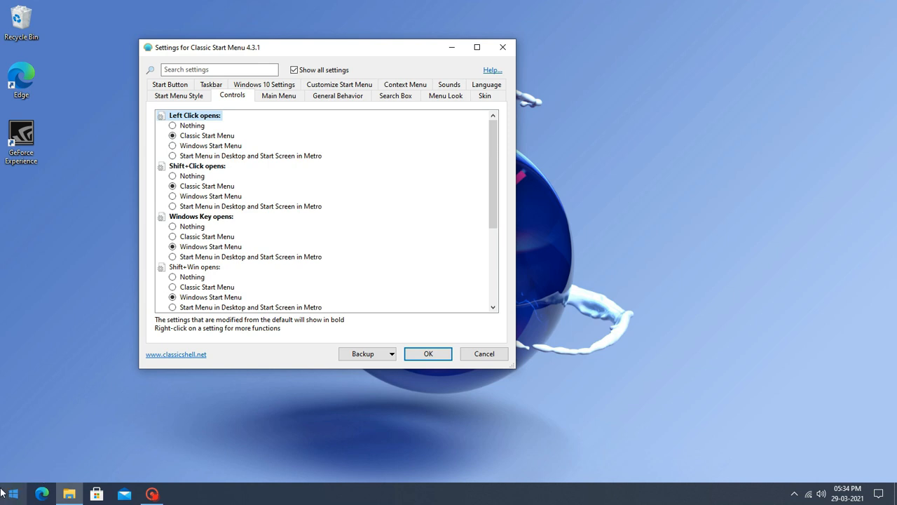
left_click(11, 493)
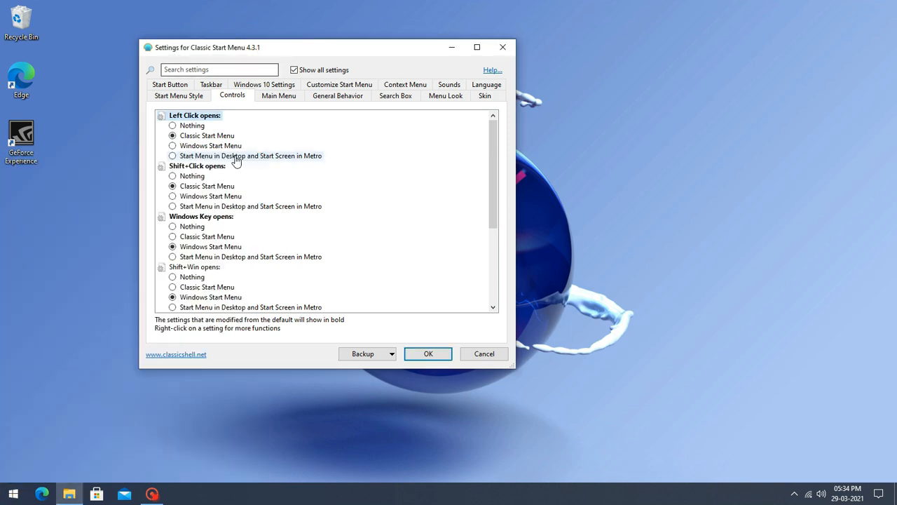
left_click(173, 125)
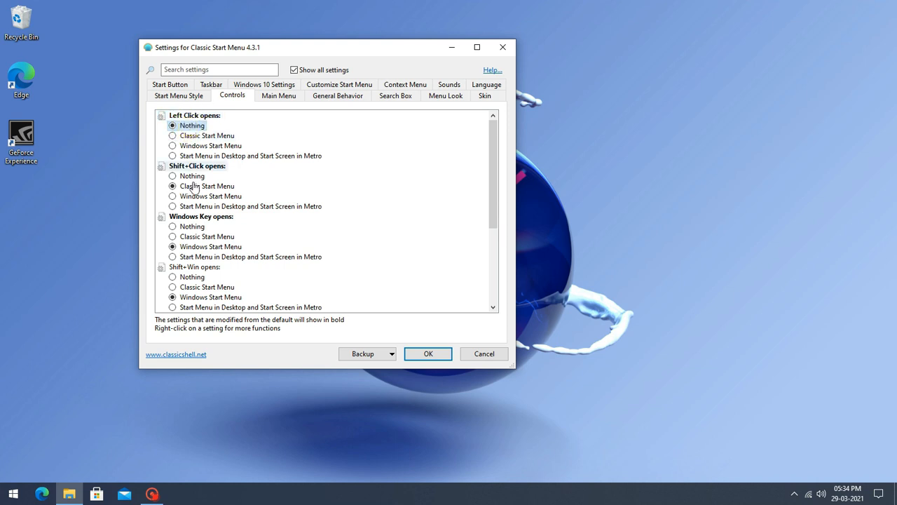
left_click(173, 176)
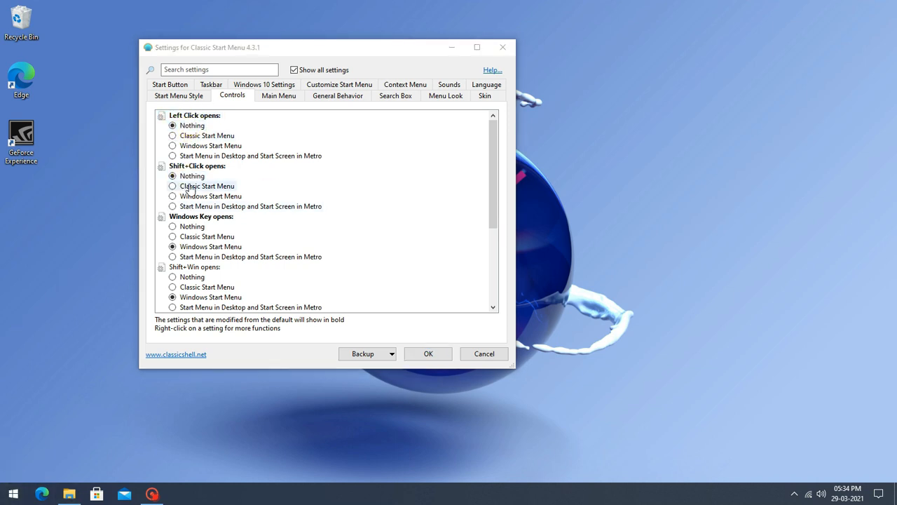
mouse_move(246, 116)
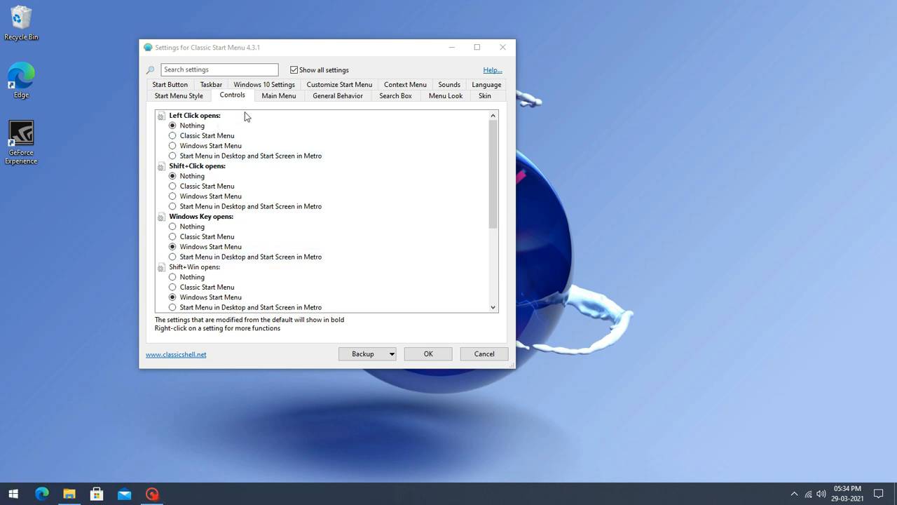
left_click(178, 94)
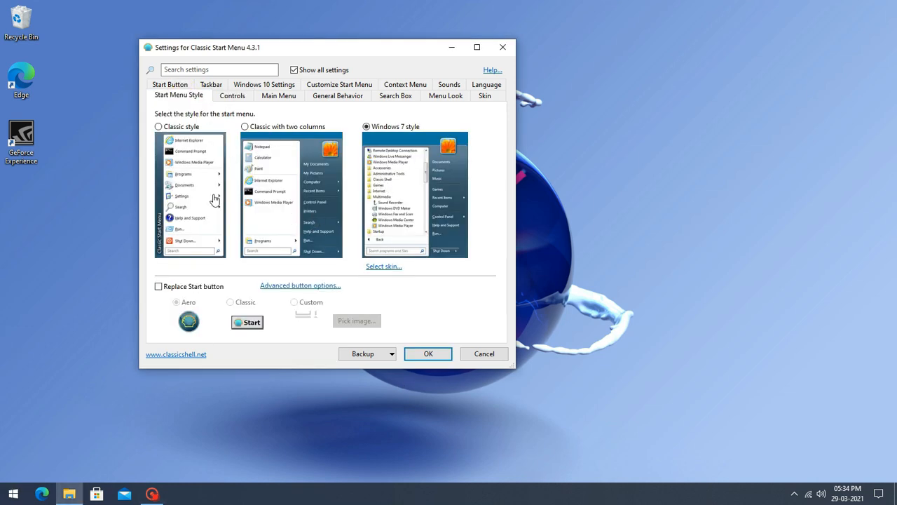
left_click(232, 96)
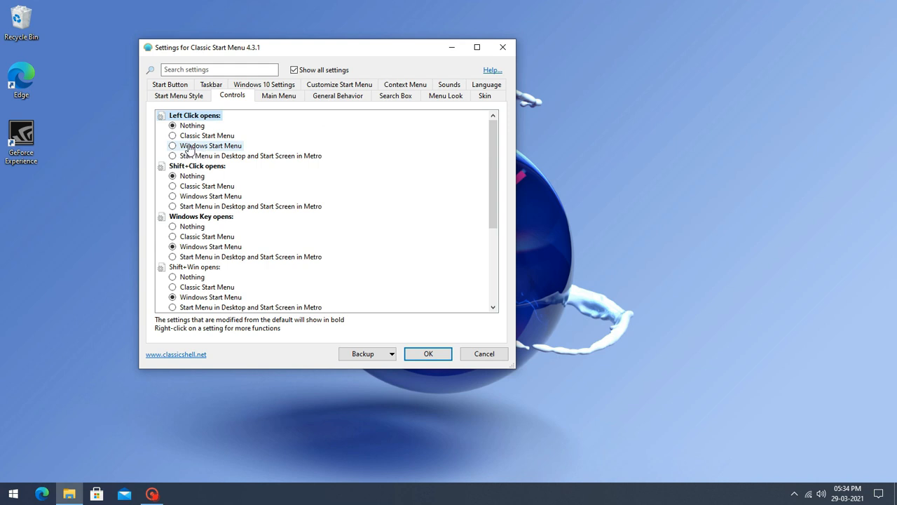
left_click(13, 494)
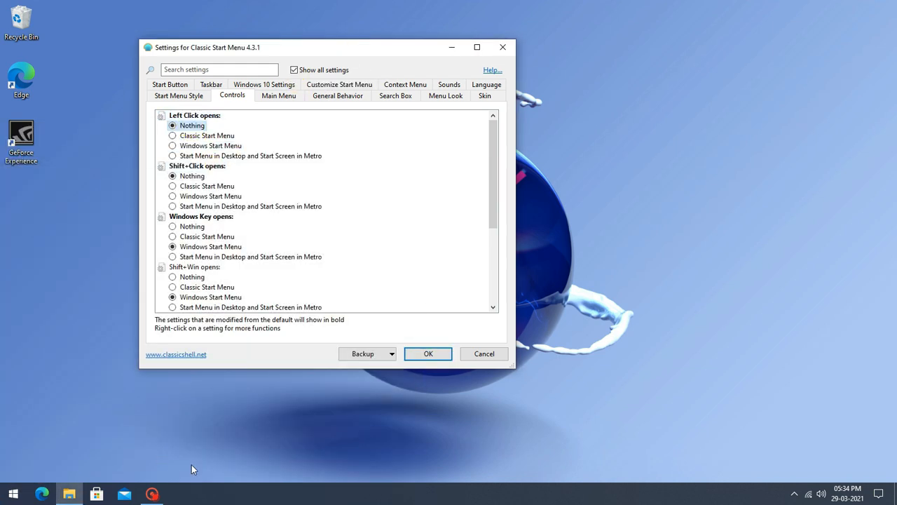
Step: Enable Replace Start button with a Custom image using the Transparent Image file
left_click(179, 95)
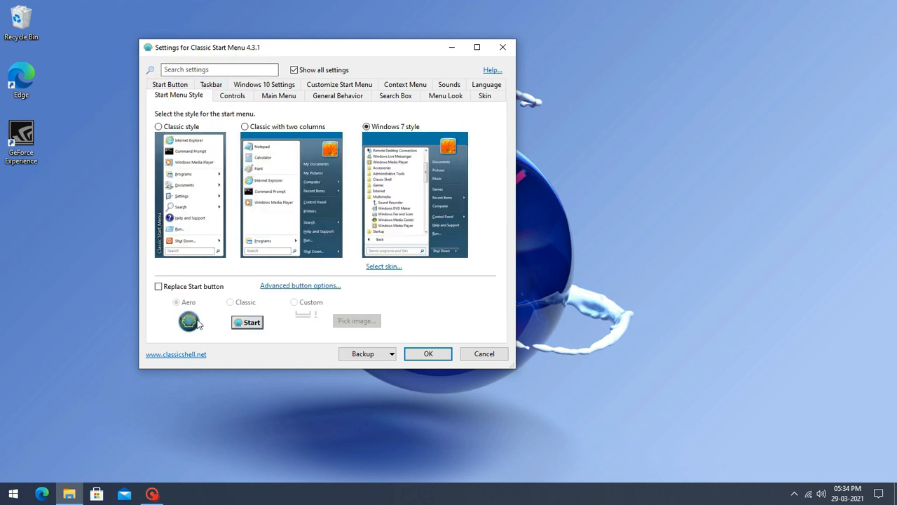
left_click(159, 286)
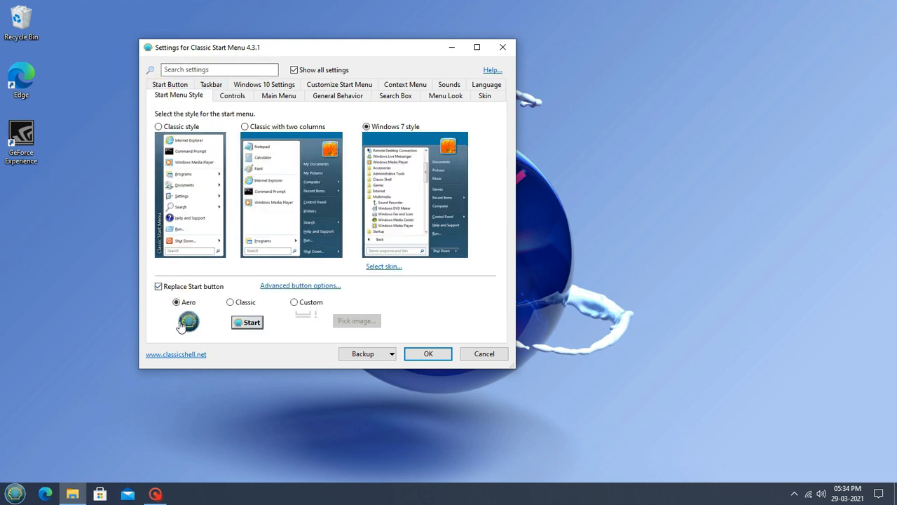
mouse_move(14, 493)
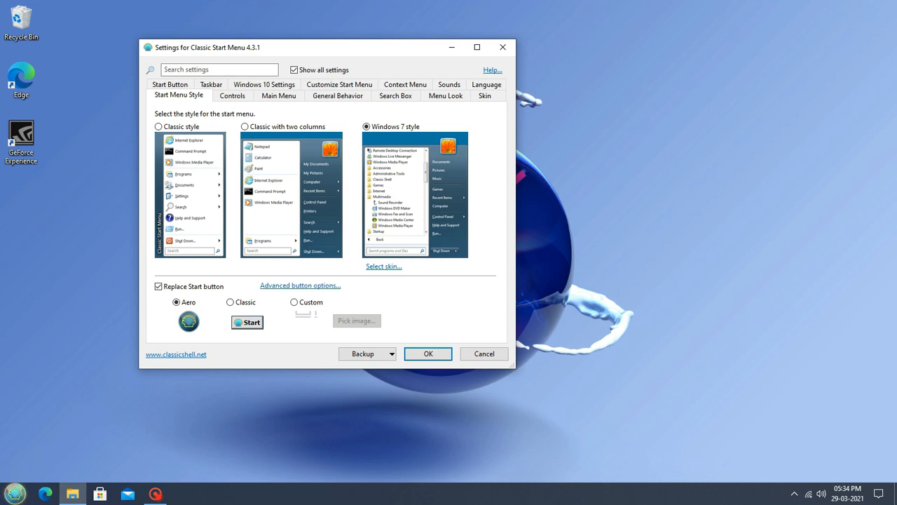
left_click(294, 302)
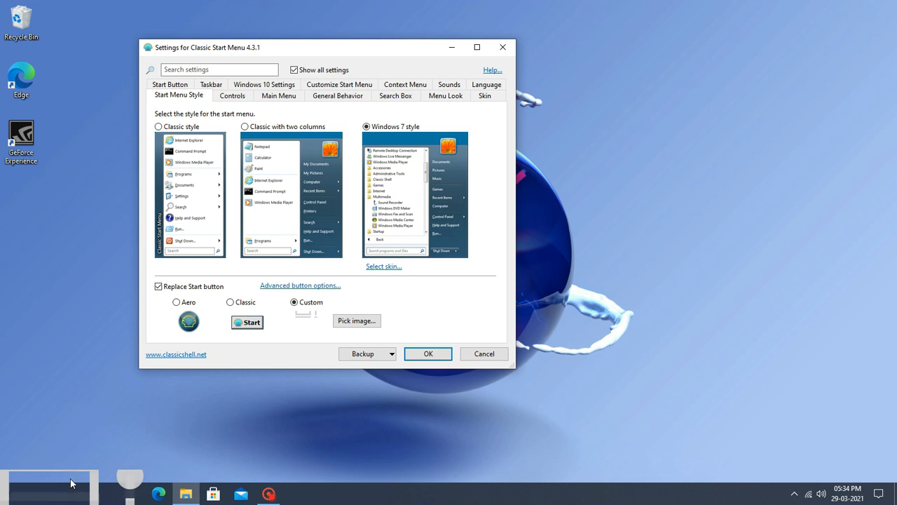
left_click(356, 321)
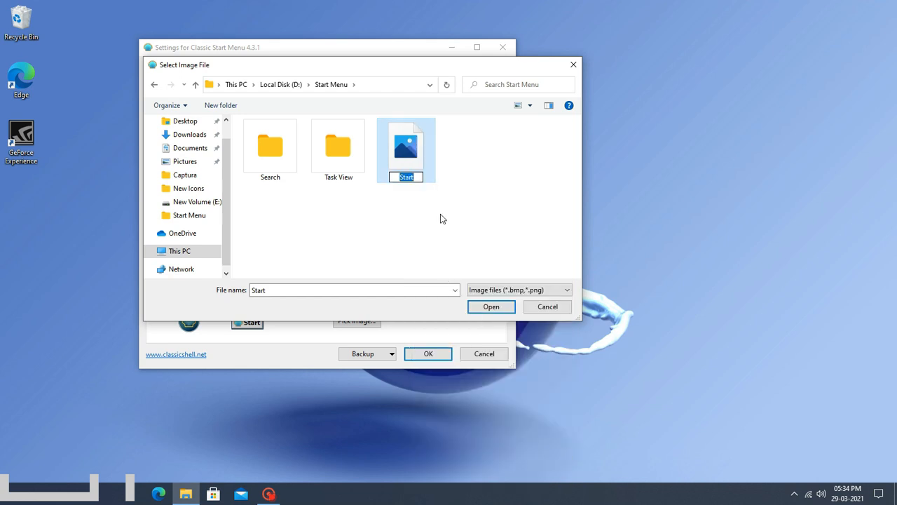
type("Transparent Ima")
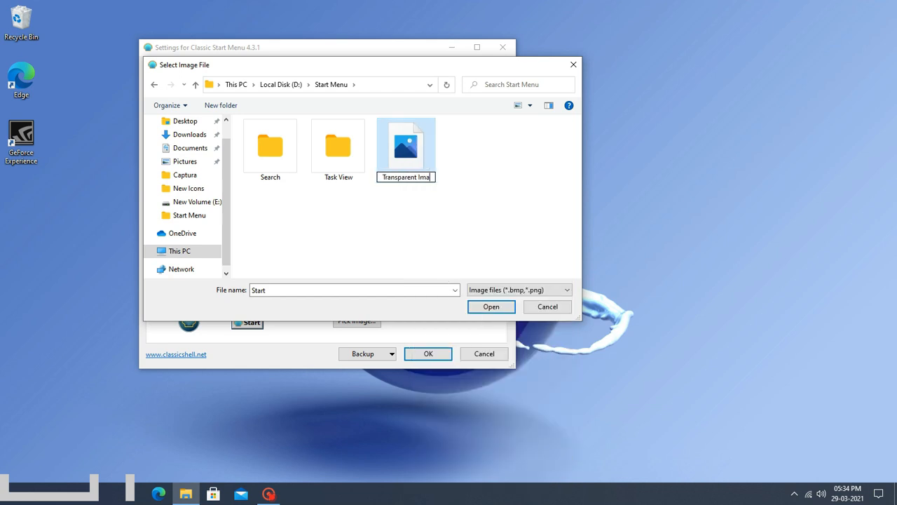
left_click(406, 147)
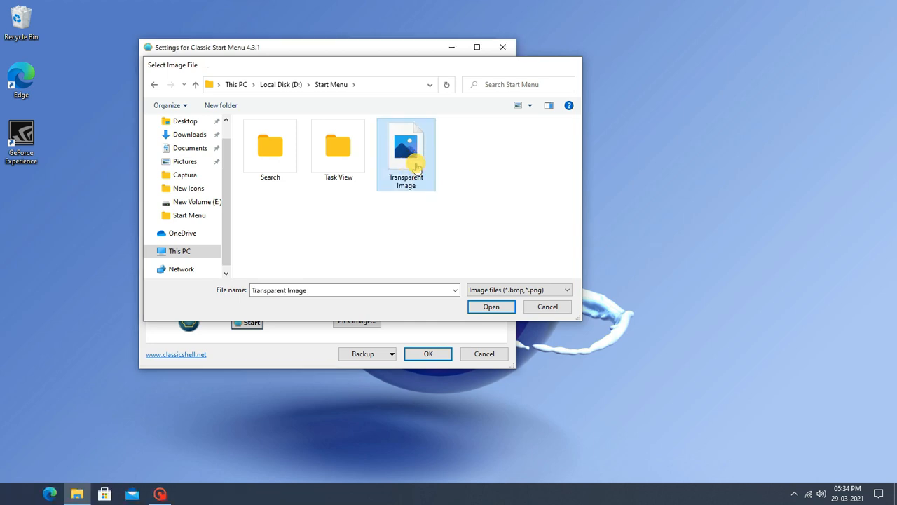
left_click(491, 307)
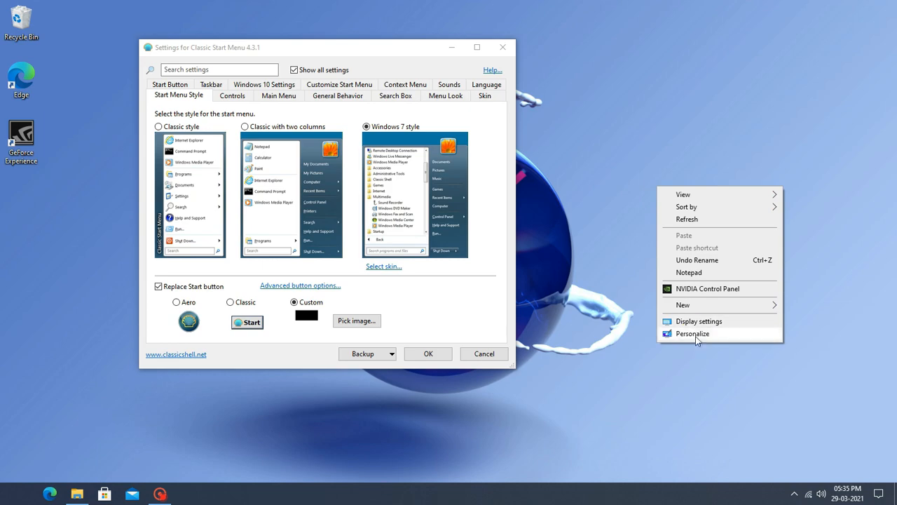
Step: Under Personalization > Colors, switch the default Windows mode to Dark
left_click(693, 333)
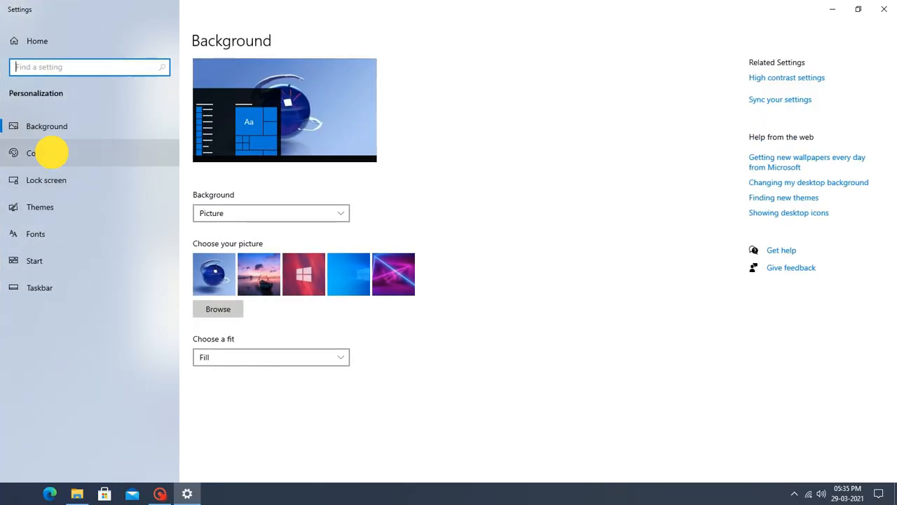
left_click(37, 153)
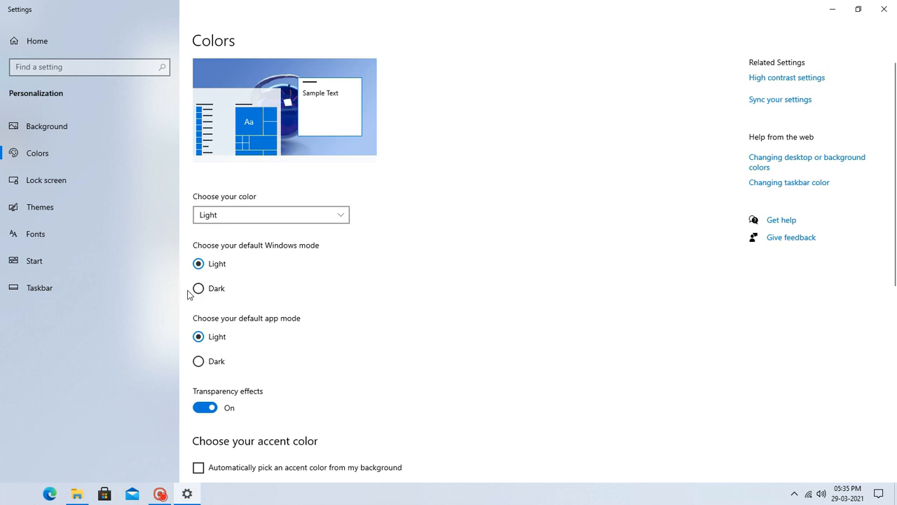
mouse_move(200, 310)
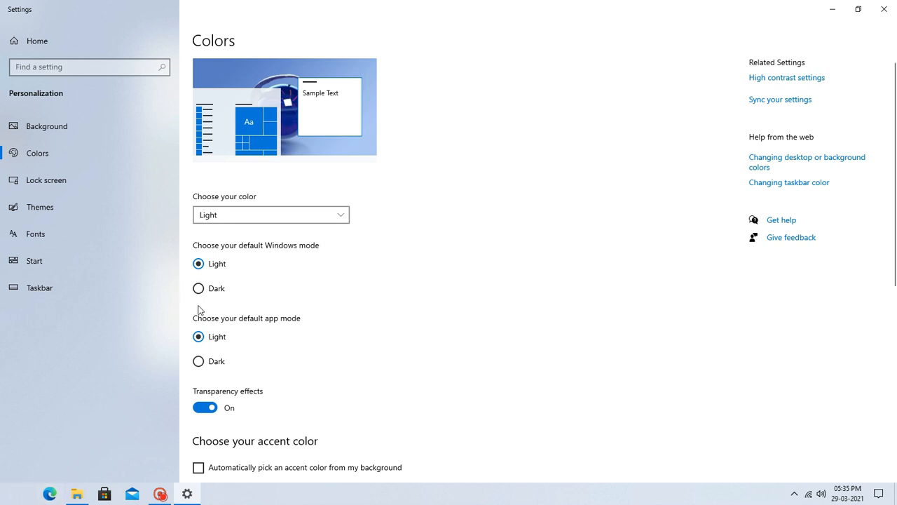
left_click(199, 288)
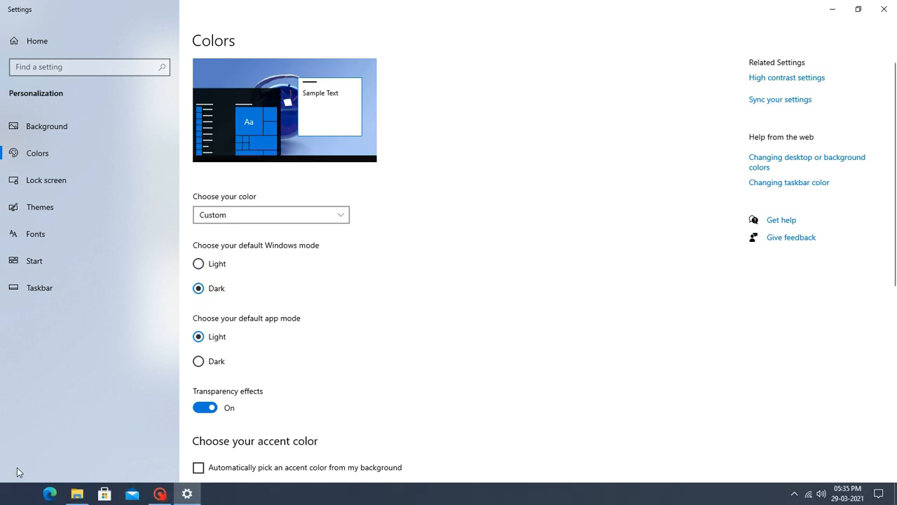
mouse_move(138, 439)
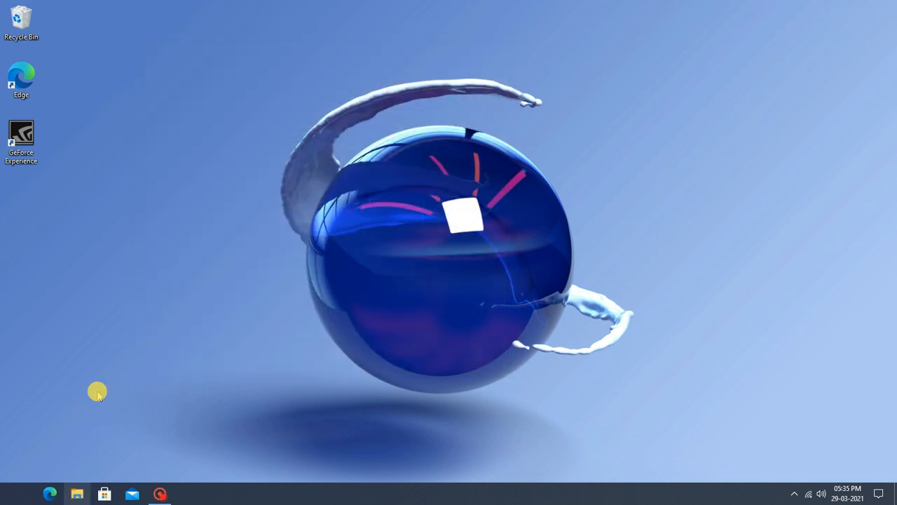
Step: Open the Start VBScript from D:\Start Menu in Notepad and select all its code
left_click(77, 494)
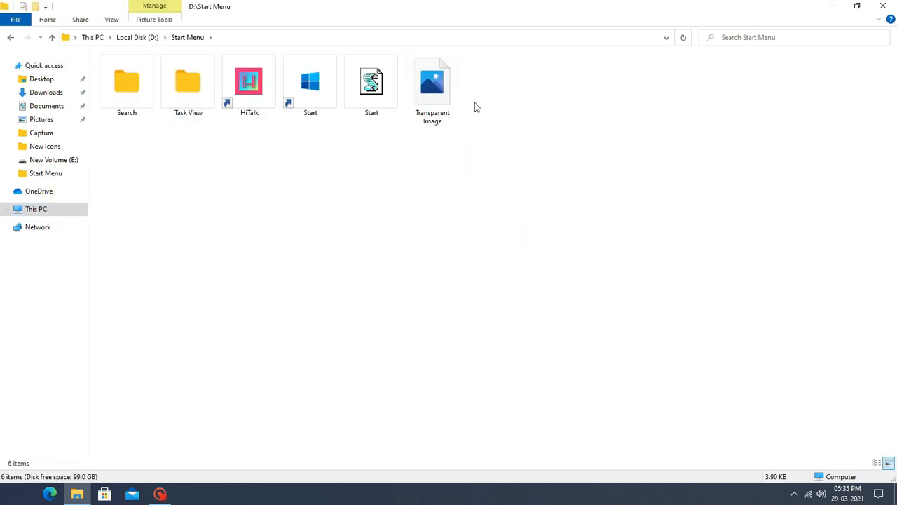
right_click(371, 80)
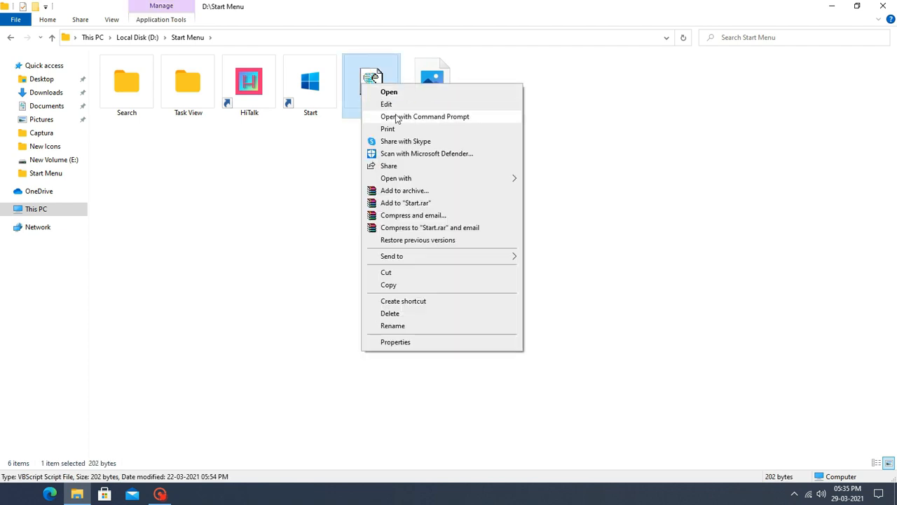
left_click(386, 103)
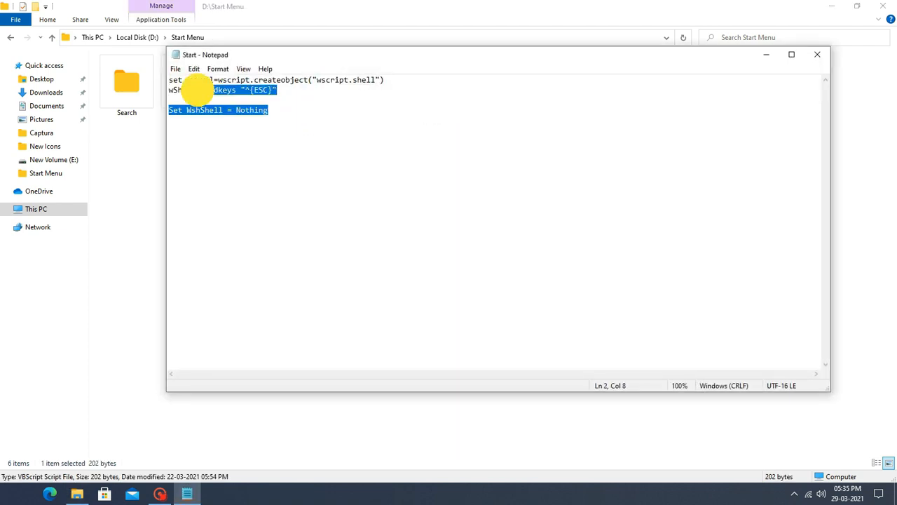
left_click(286, 113)
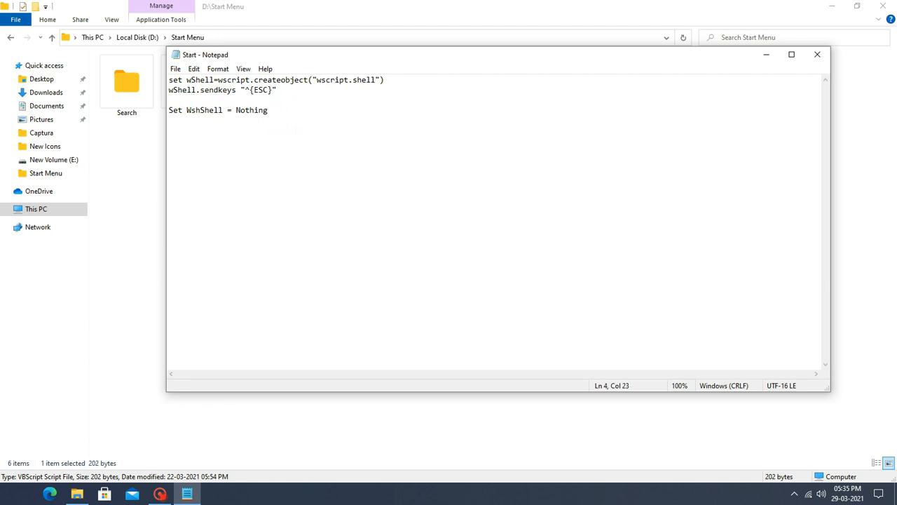
key("ctrl+a")
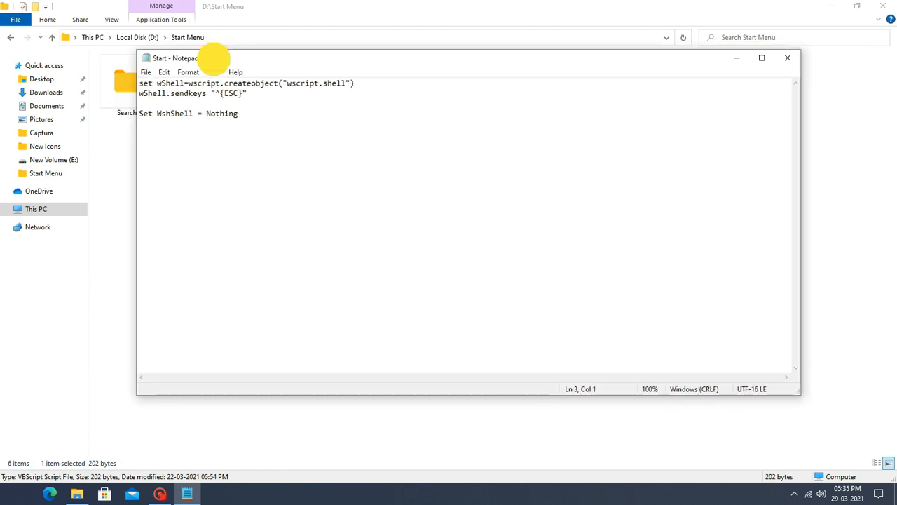
key("ctrl+a")
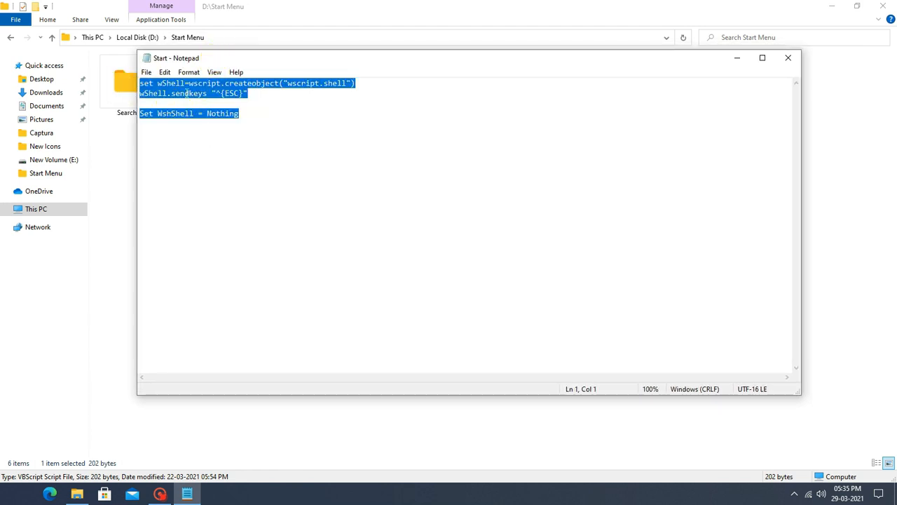
left_click(239, 113)
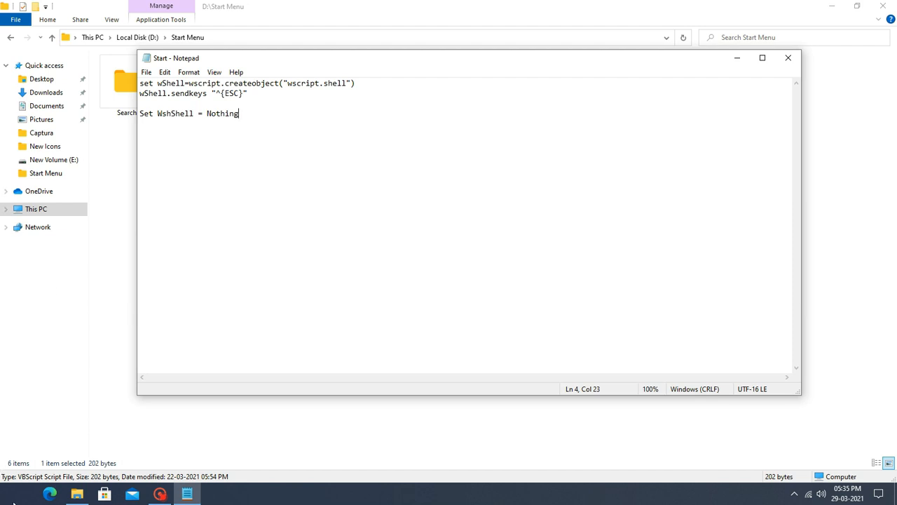
mouse_move(207, 446)
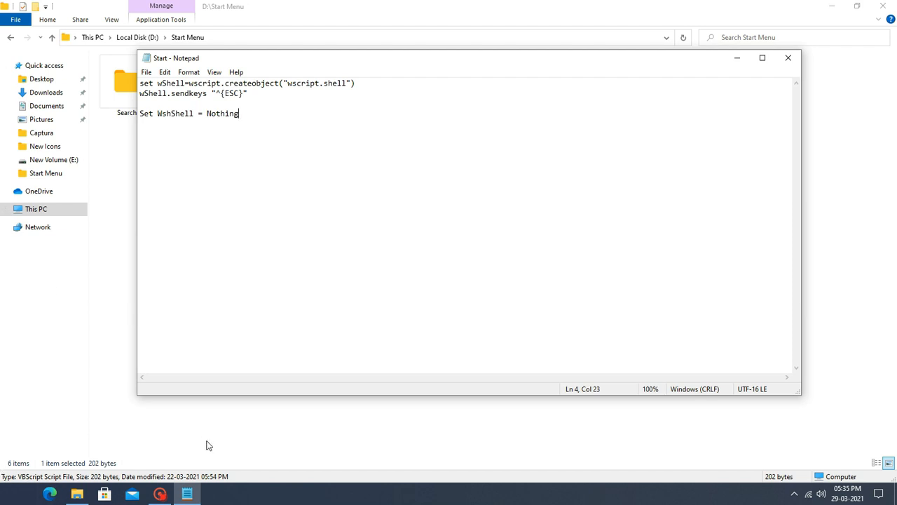
Step: Launch Notepad and paste the copied Start script into a new document
left_click(7, 495)
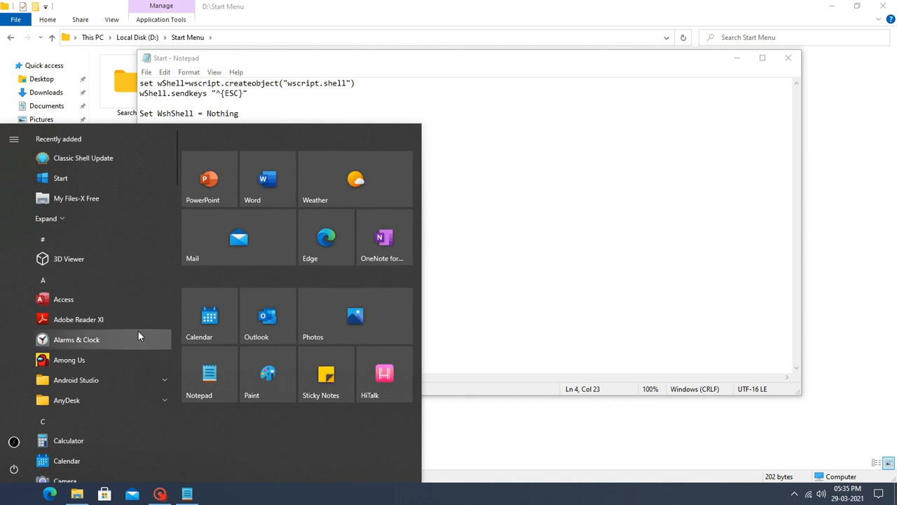
mouse_move(145, 278)
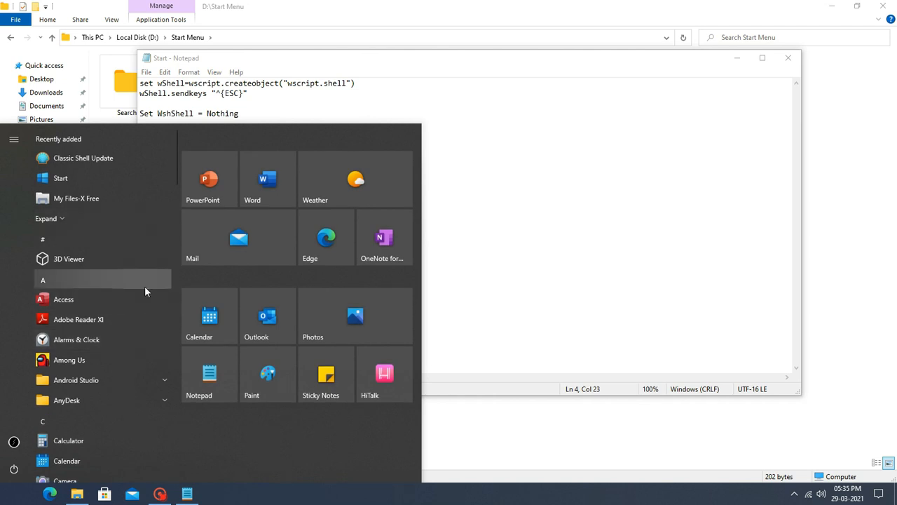
type("Notepad")
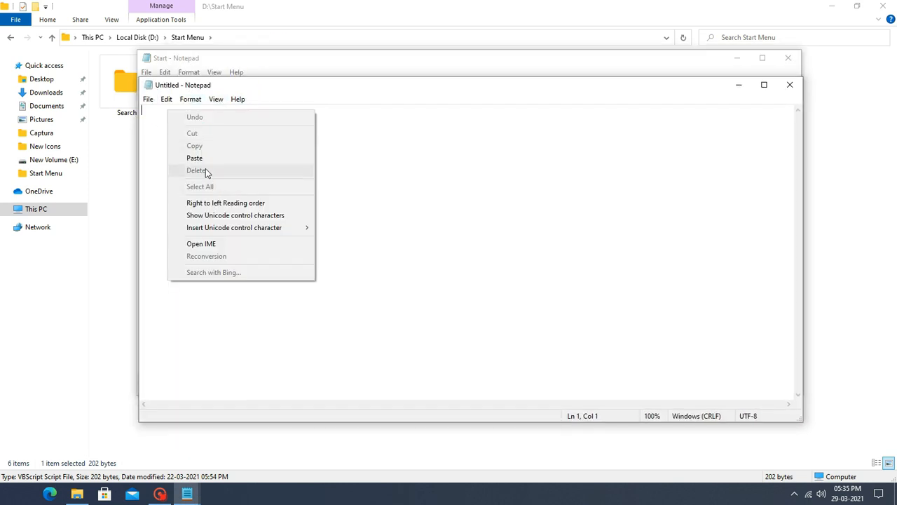
left_click(195, 157)
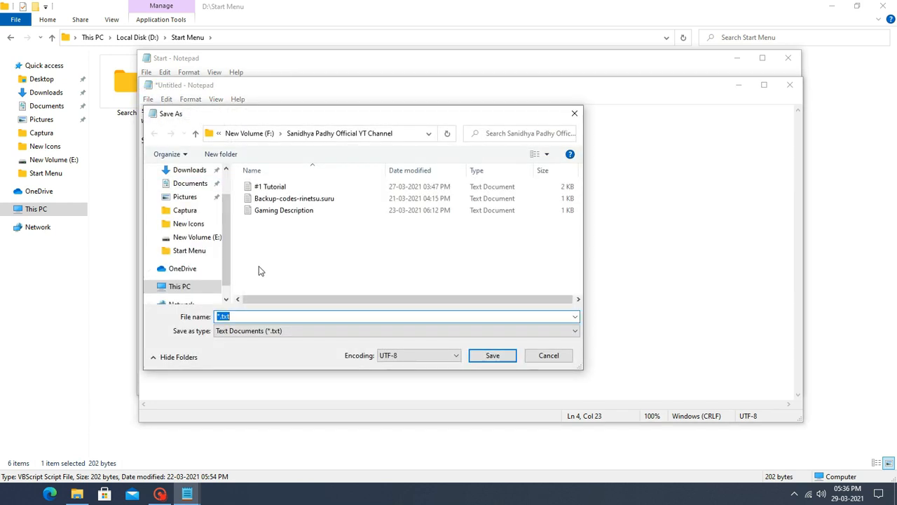
Step: Enter Start.vbs as the save name, then close the dialog and Notepad
type("S")
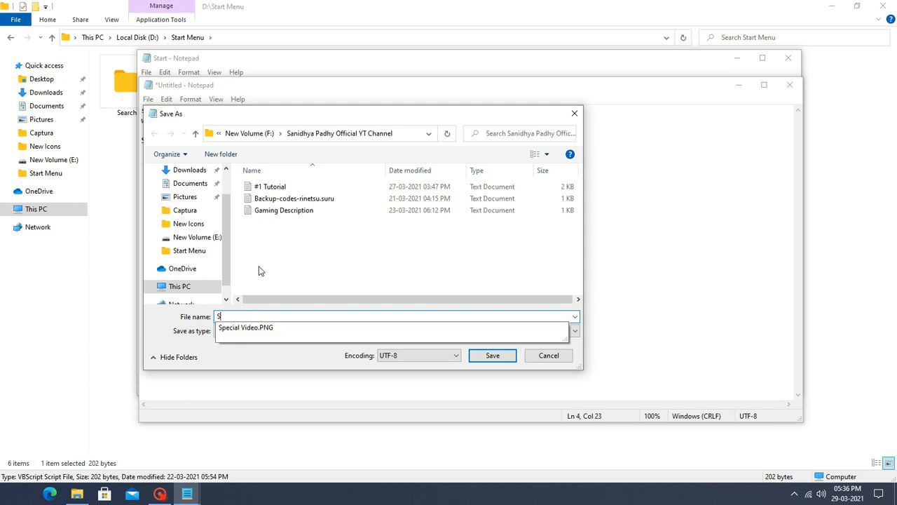
type("tart.")
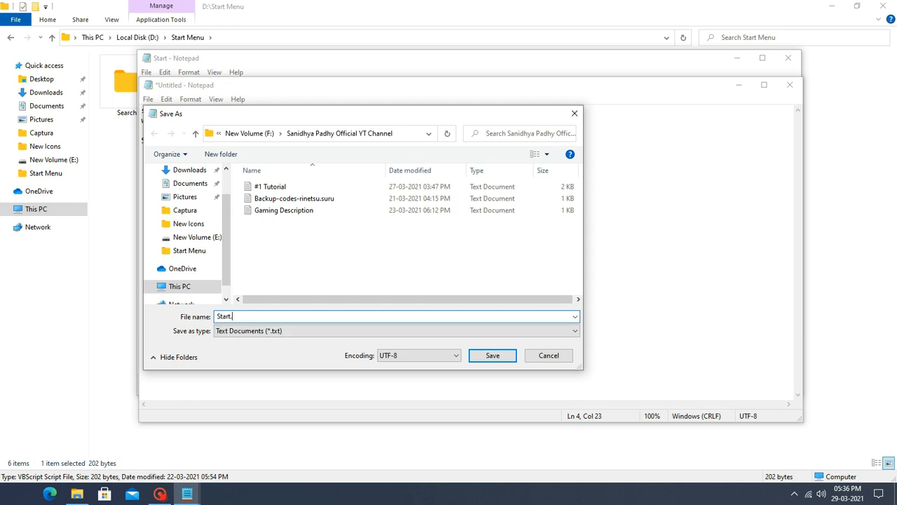
type("vbs")
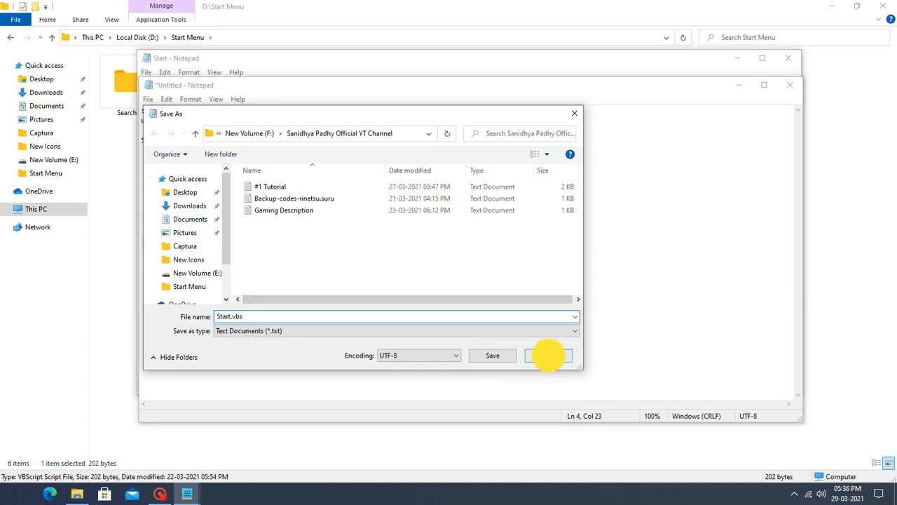
left_click(492, 355)
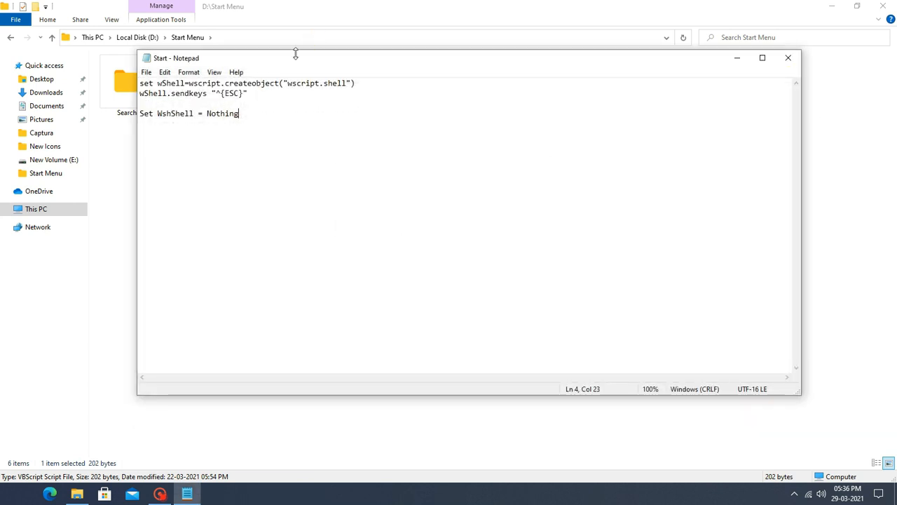
left_click(787, 58)
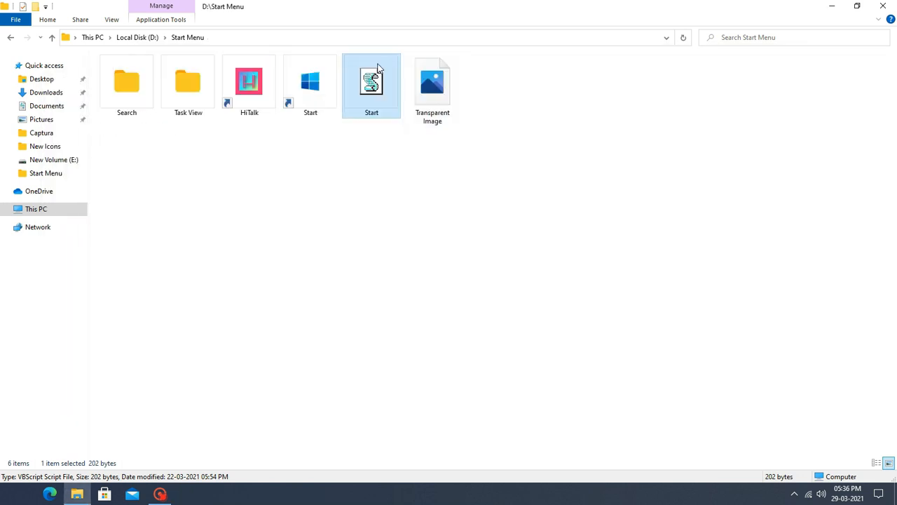
Step: Copy the Start VBScript's full path using Copy as path
right_click(371, 81)
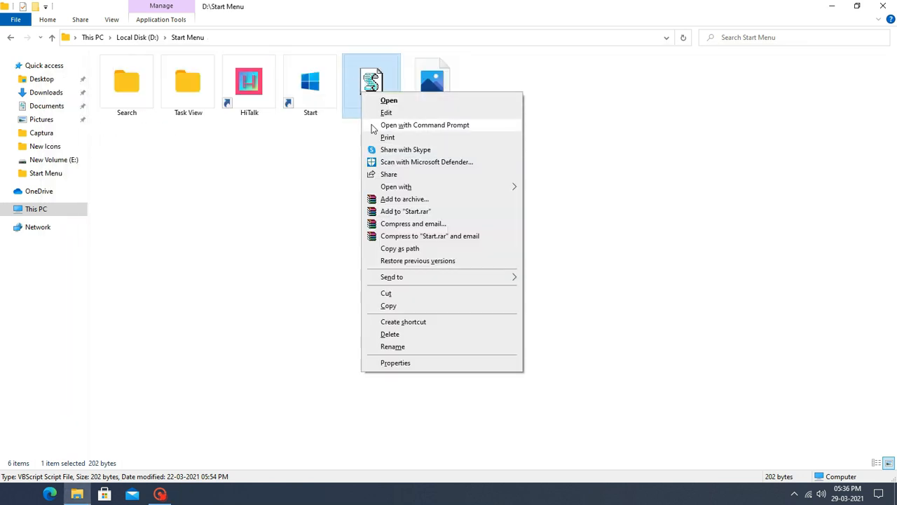
mouse_move(402, 282)
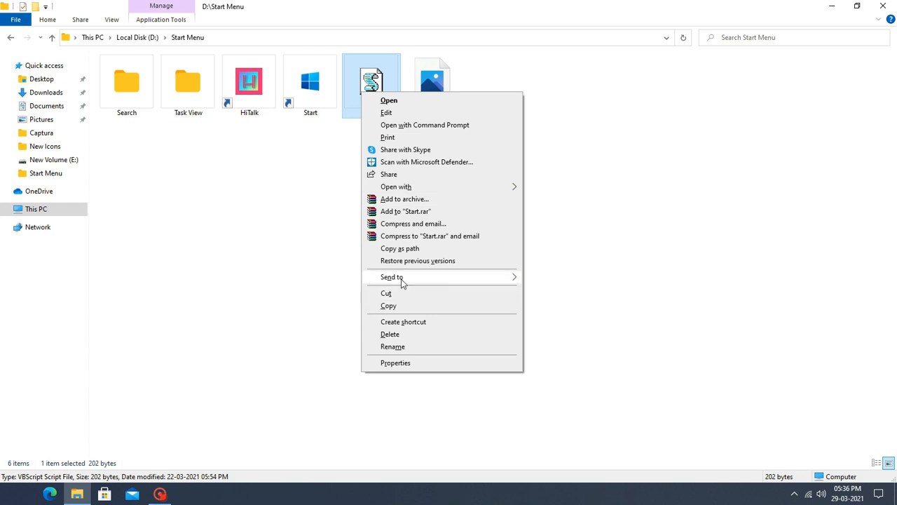
left_click(620, 77)
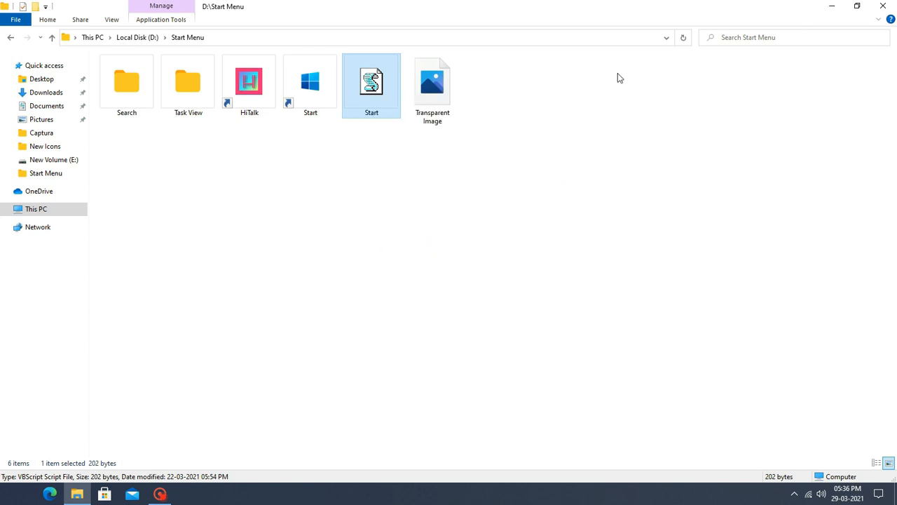
mouse_move(370, 87)
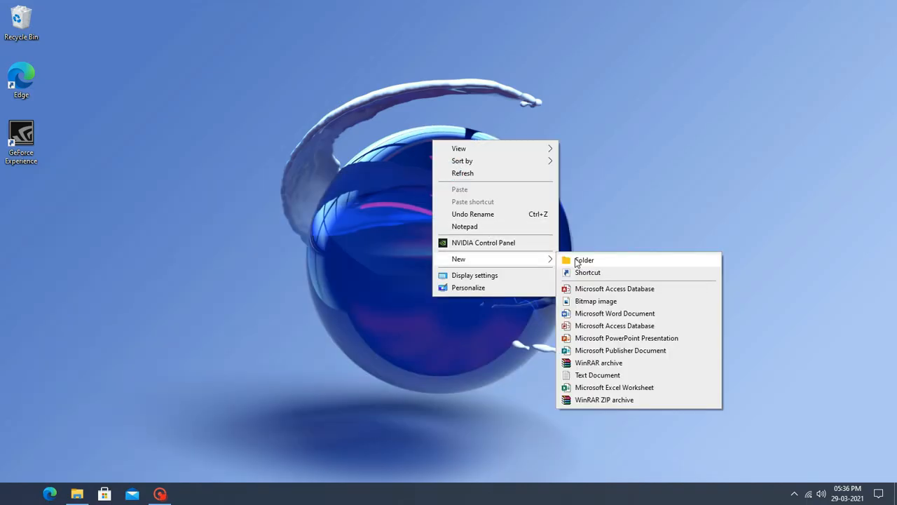
Step: Start a new shortcut with target wscript "D:\Start Menu\Start.vbs"
left_click(588, 272)
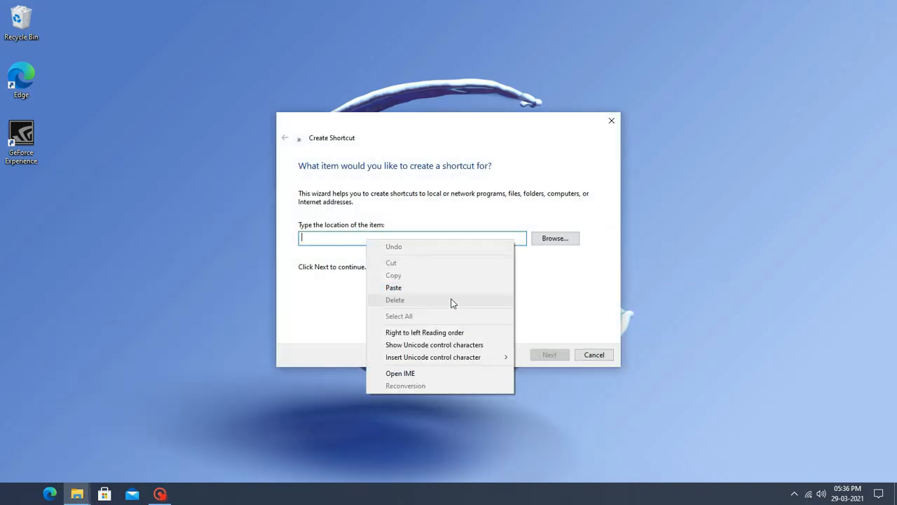
left_click(393, 288)
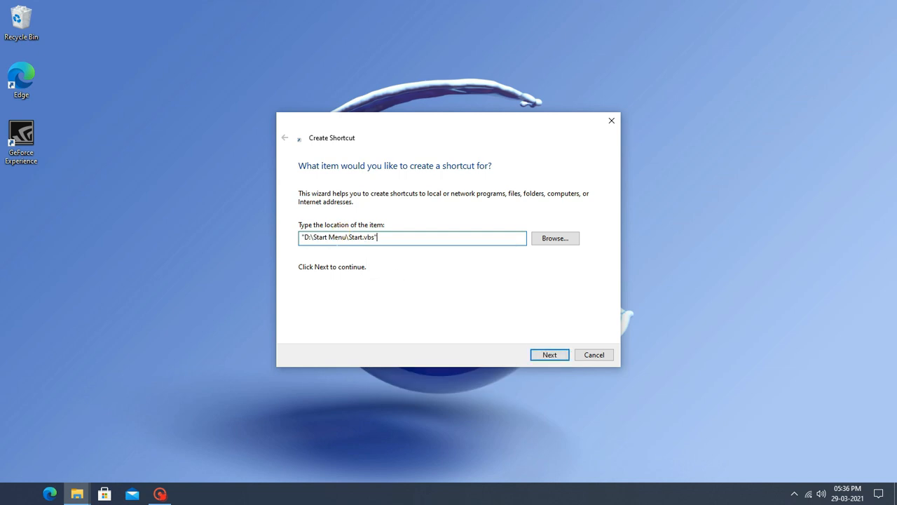
mouse_move(501, 183)
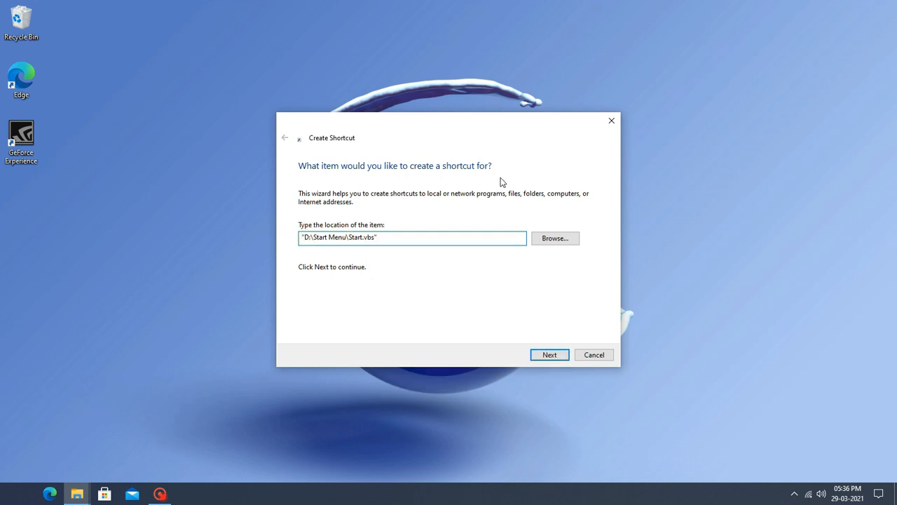
type("wsricpt")
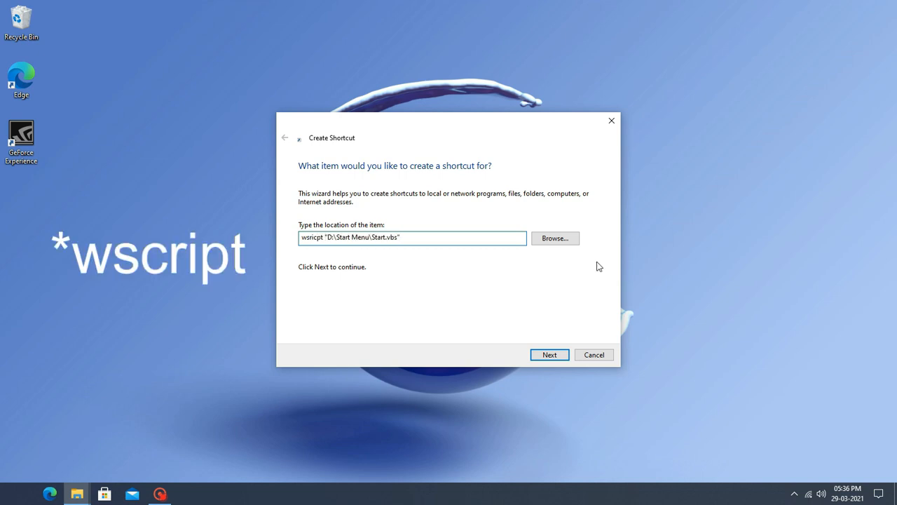
mouse_move(552, 314)
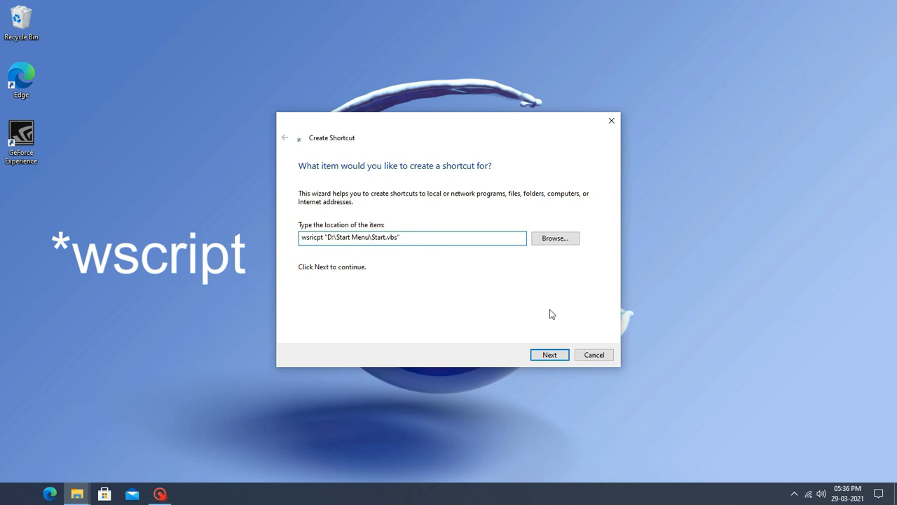
left_click(550, 354)
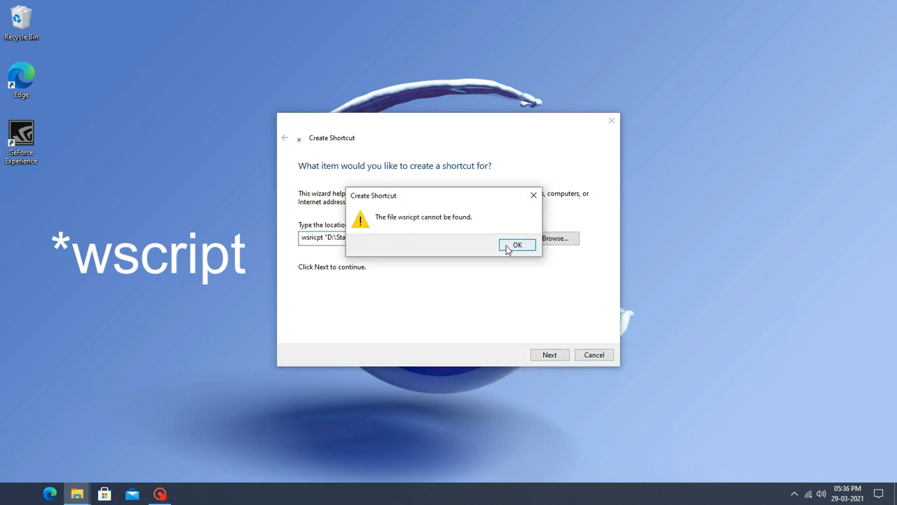
left_click(517, 244)
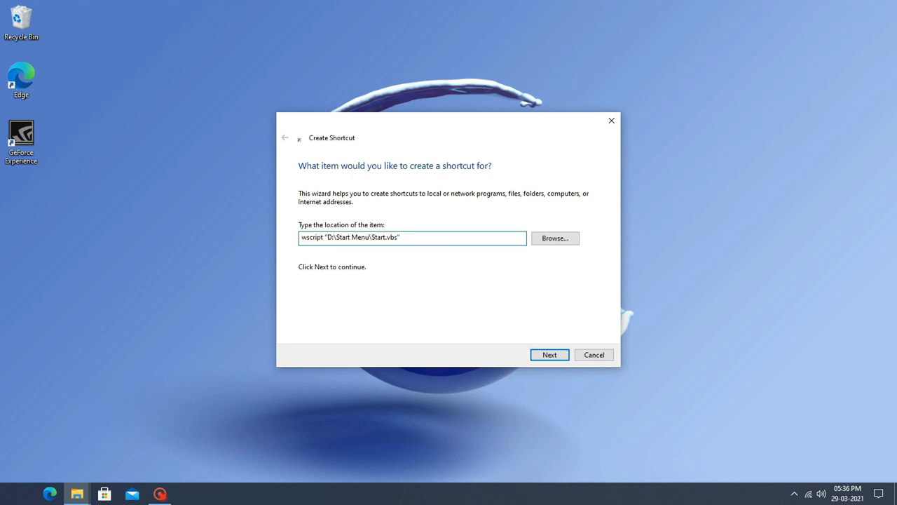
Step: Name the shortcut Start and finish the wizard
left_click(549, 354)
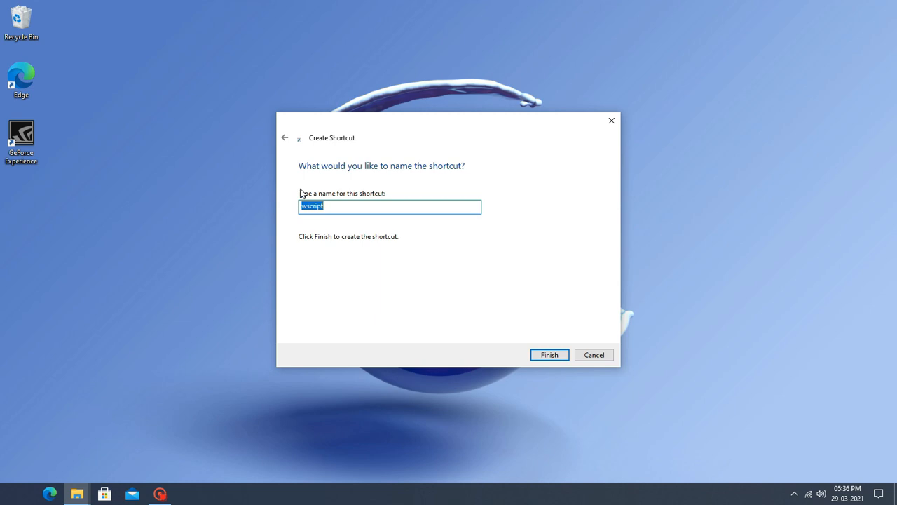
type("Start")
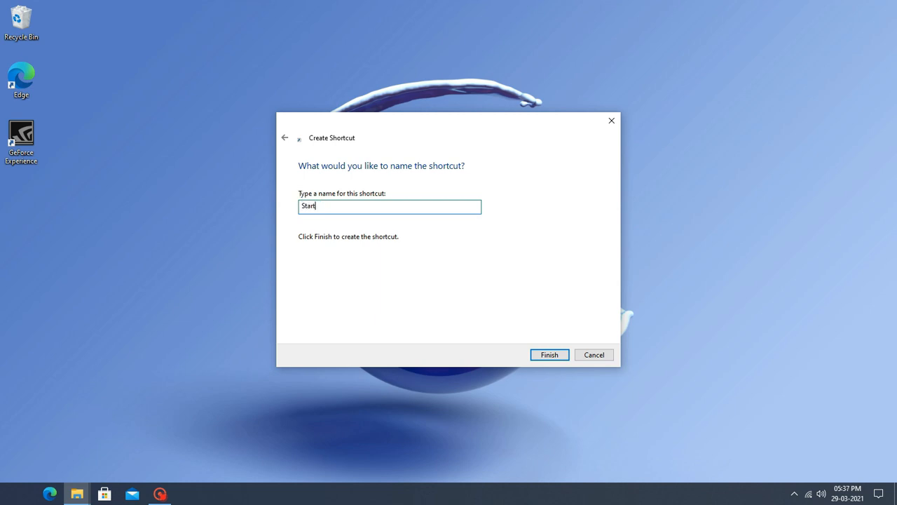
mouse_move(6, 494)
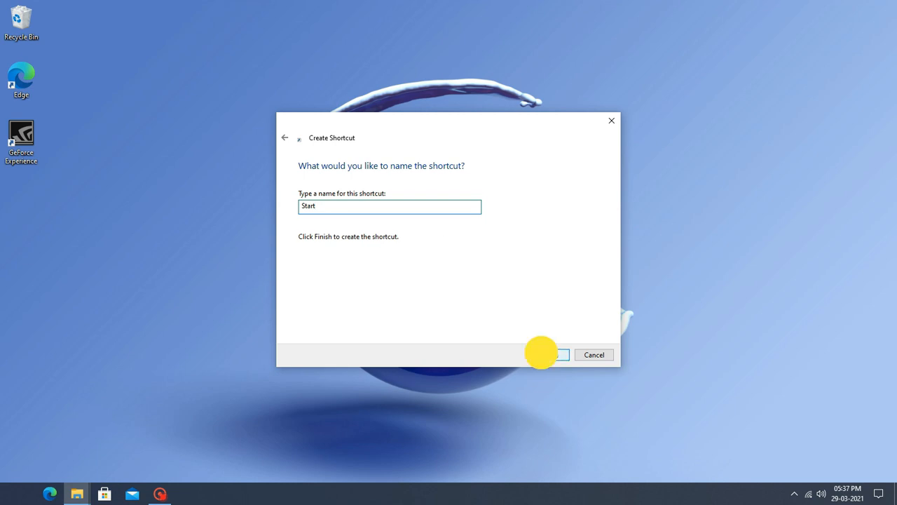
left_click(562, 354)
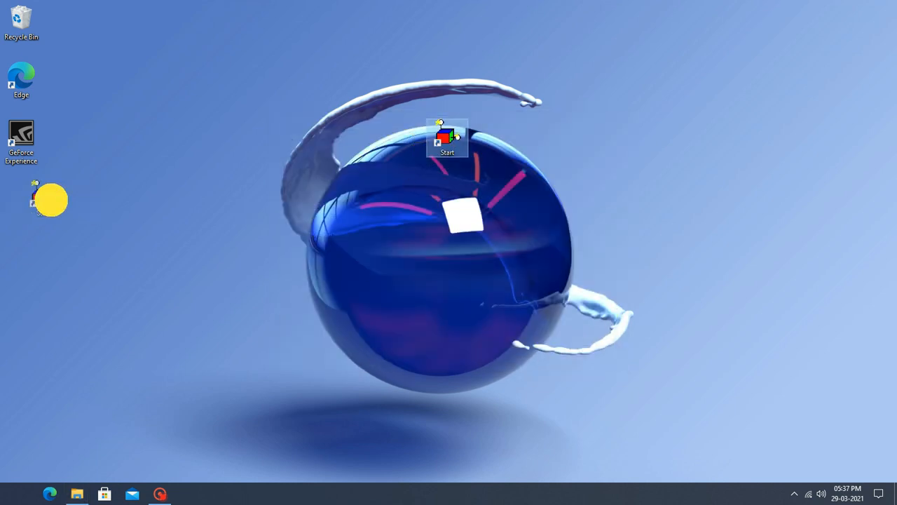
Step: Move the Start shortcut to the left column and apply the Windows icon from New Icons
left_click_drag(447, 138, 21, 195)
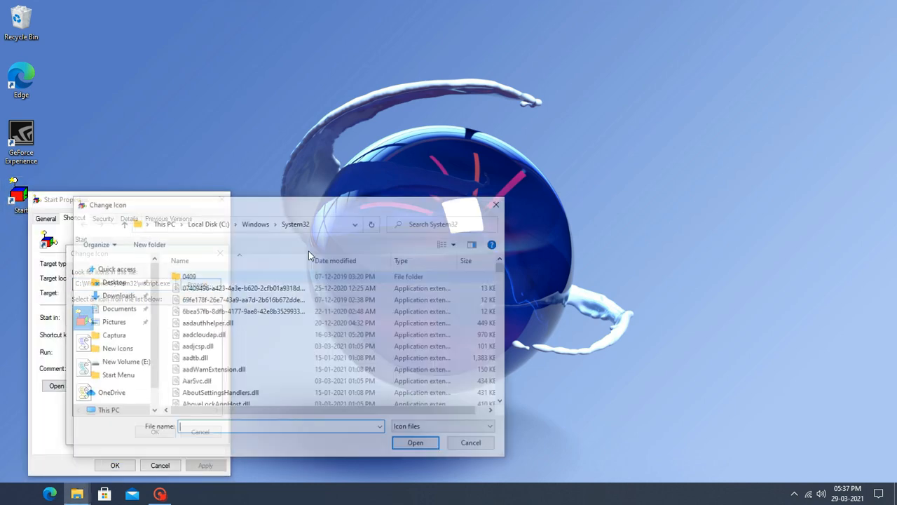
left_click(108, 389)
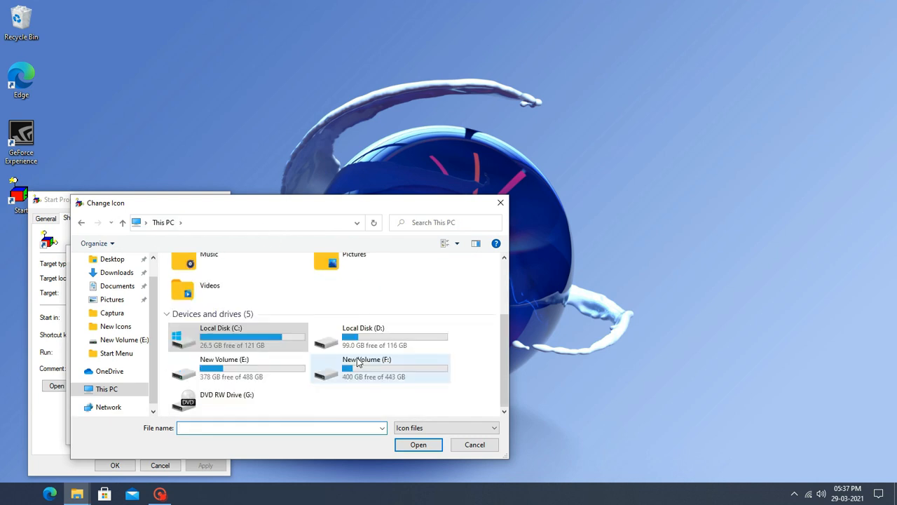
scroll("up", 3)
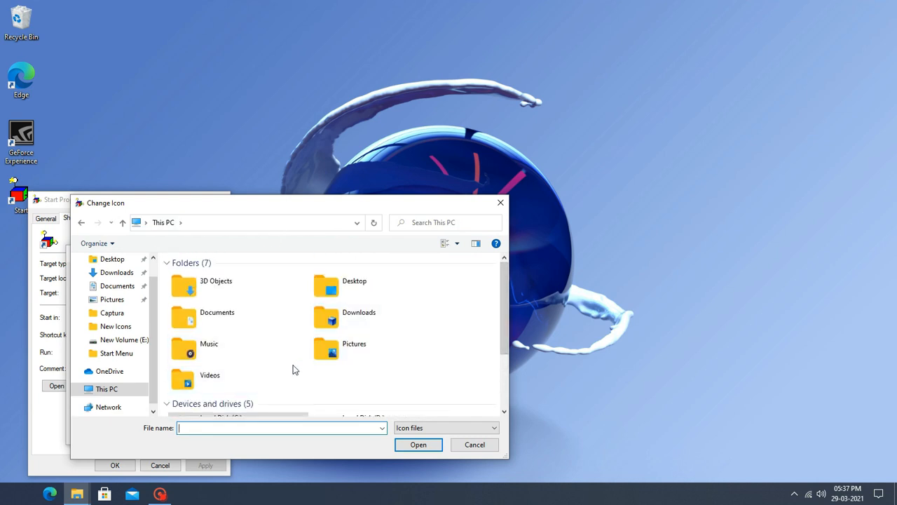
scroll("down", 3)
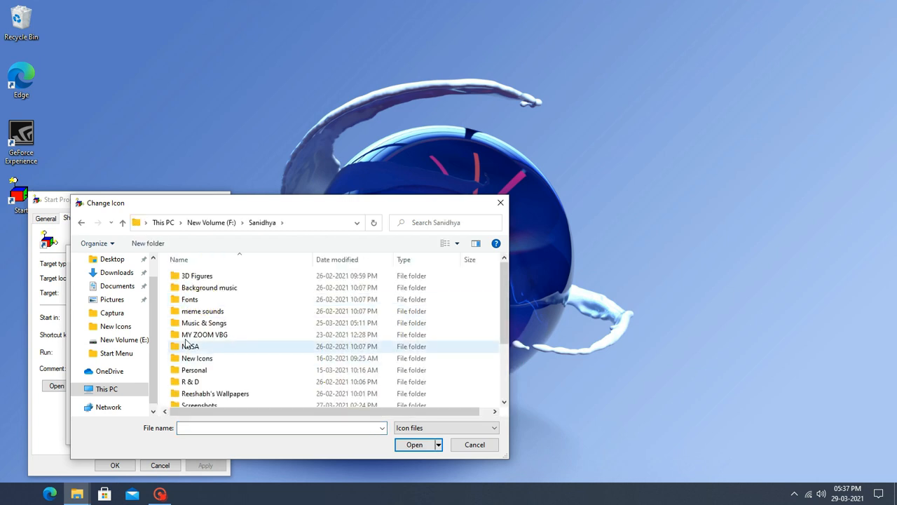
double_click(197, 358)
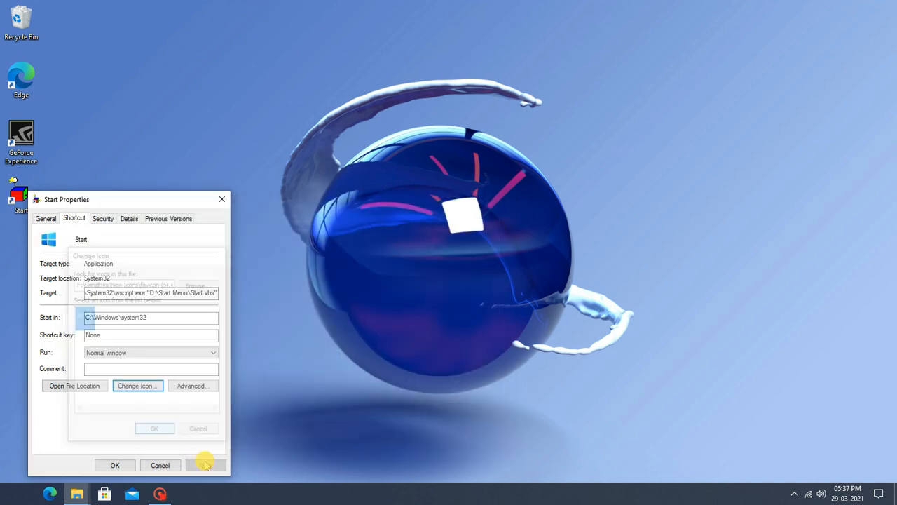
left_click(115, 464)
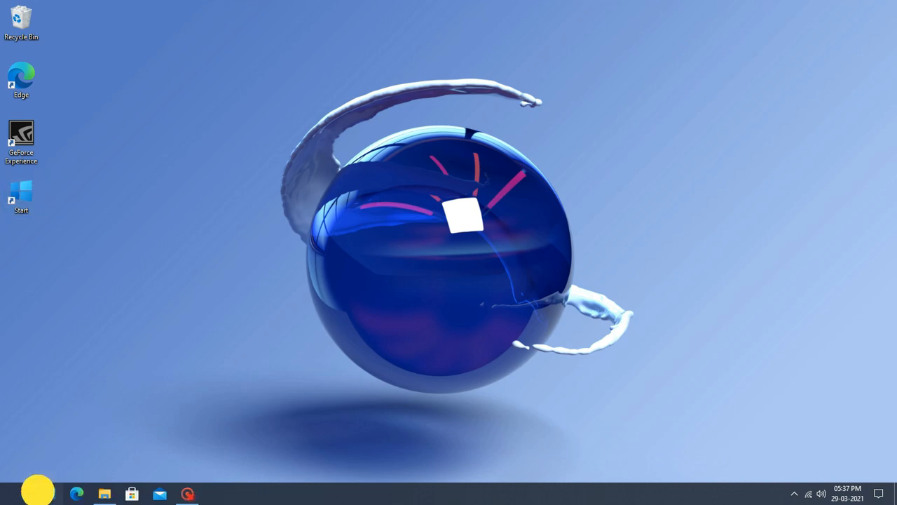
Step: Add the empty Documents\Windows 20 folder as a new taskbar toolbar
right_click(316, 493)
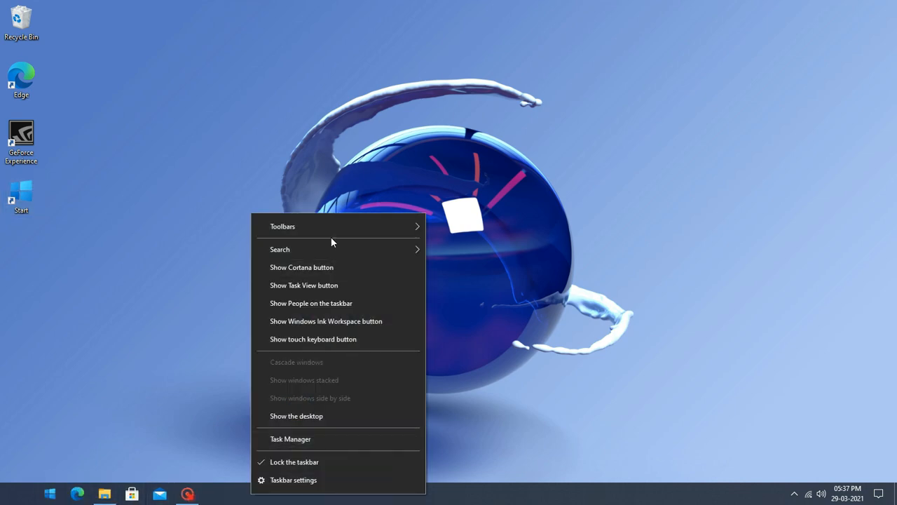
left_click(283, 226)
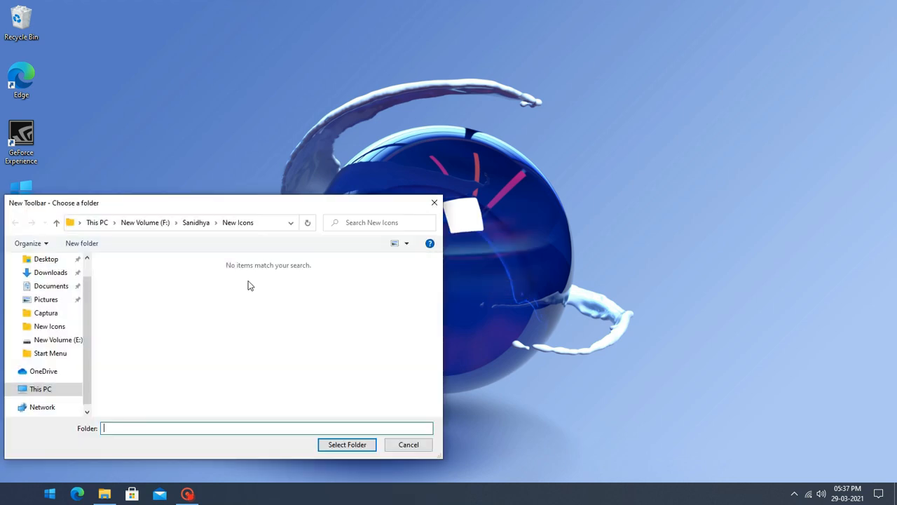
left_click(51, 286)
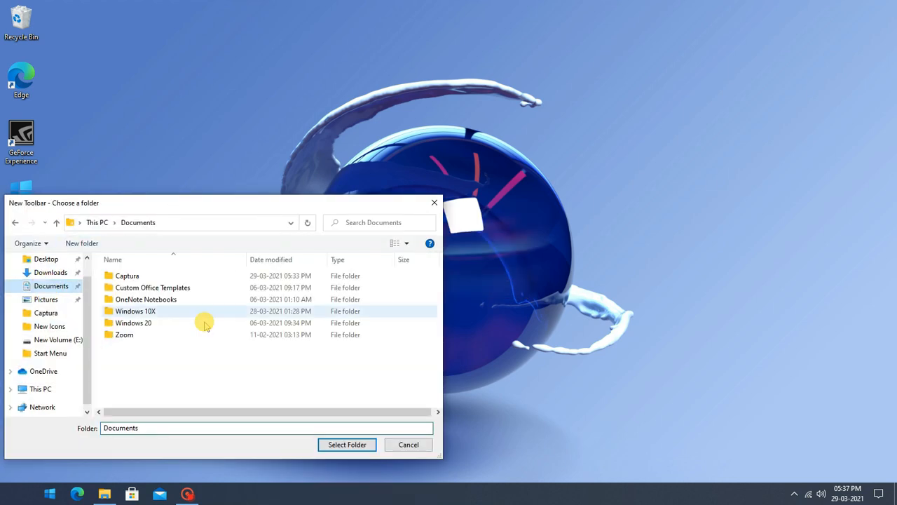
left_click(133, 322)
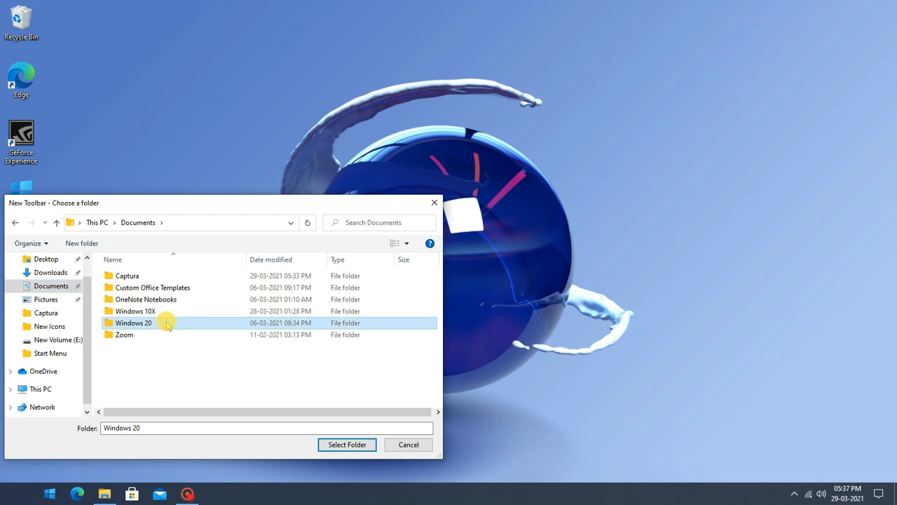
mouse_move(138, 323)
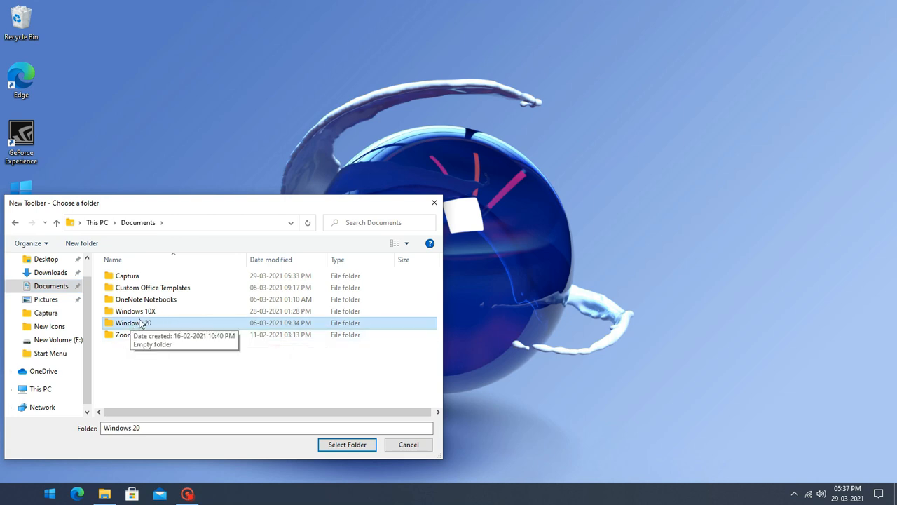
double_click(134, 323)
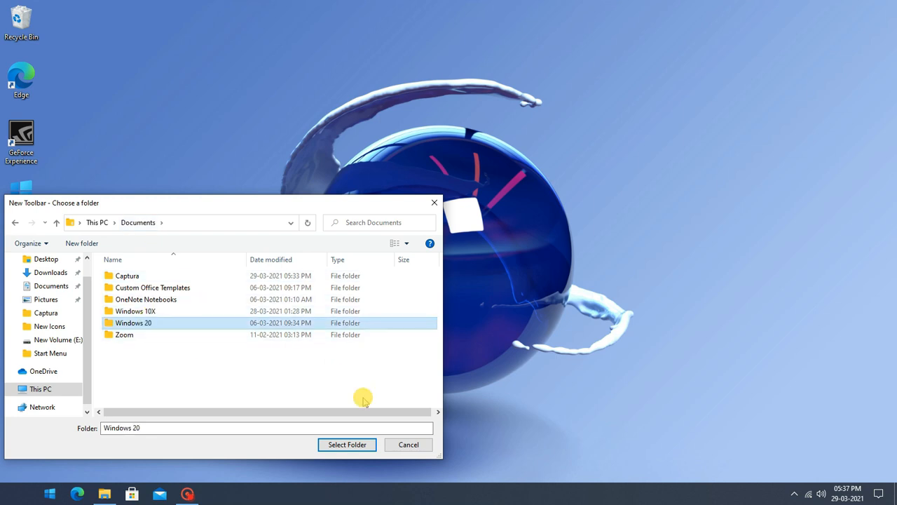
left_click(347, 445)
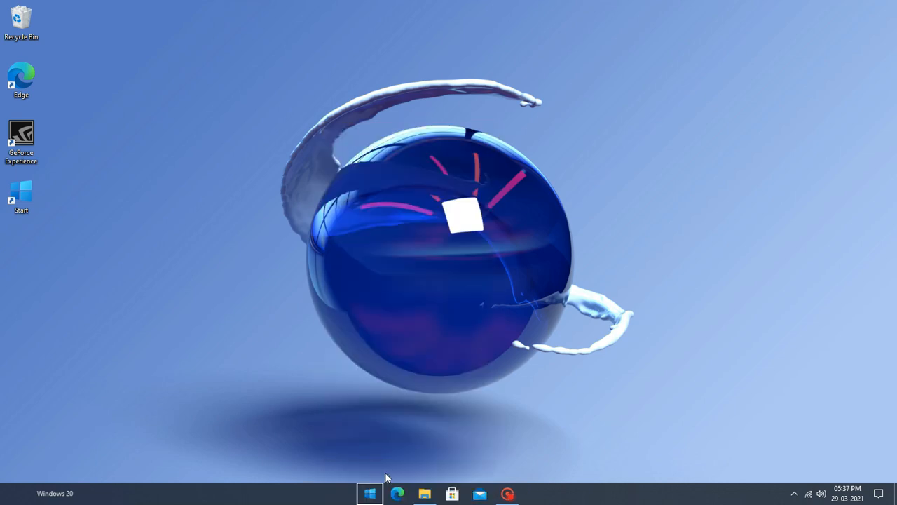
Step: Hide the Windows 20 toolbar title via its right-click menu, leaving only centred icons
left_click(369, 493)
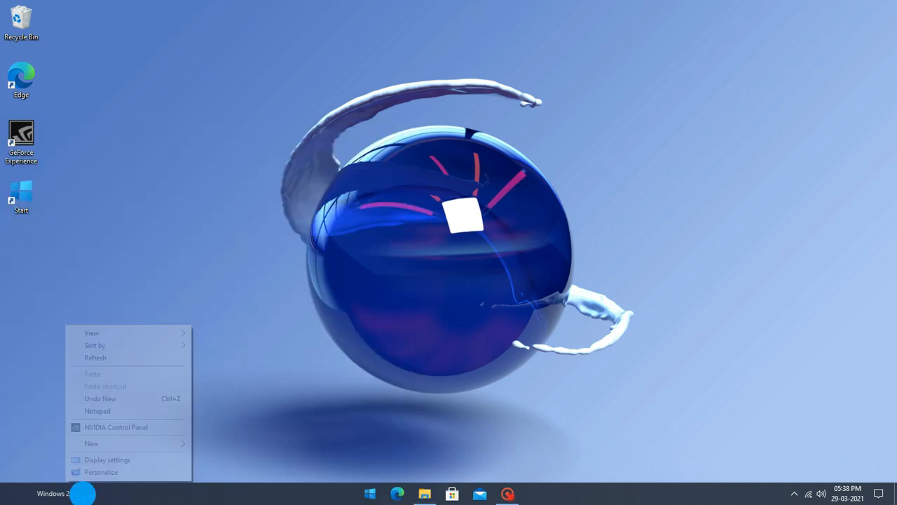
right_click(78, 494)
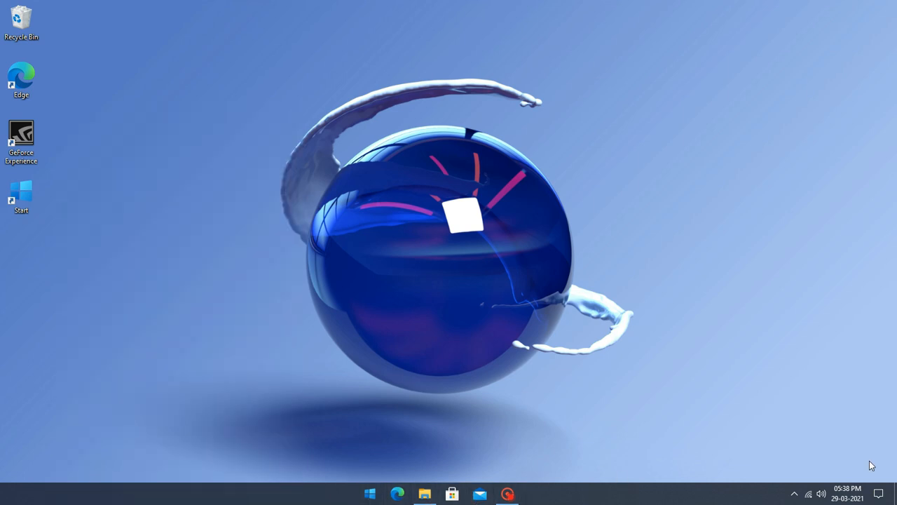
mouse_move(370, 493)
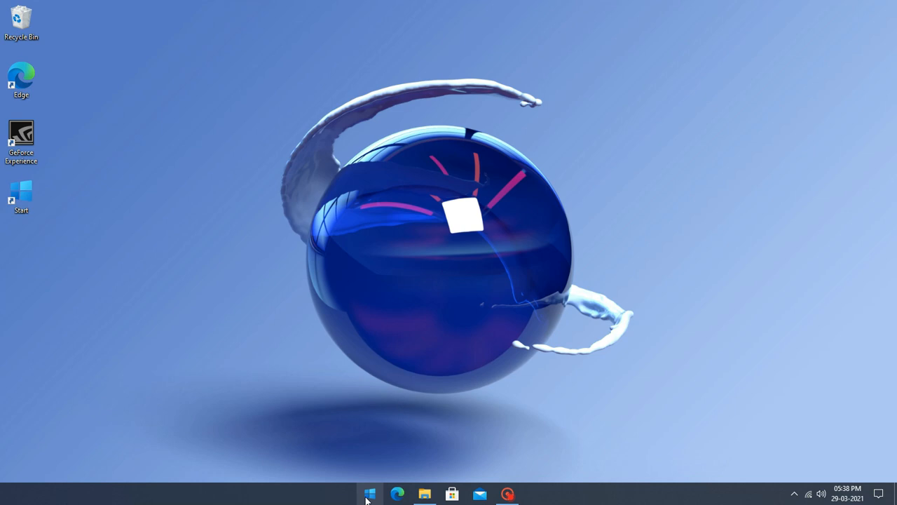
Step: Open the Start menu from the centred Start shortcut icon on the taskbar
left_click(370, 493)
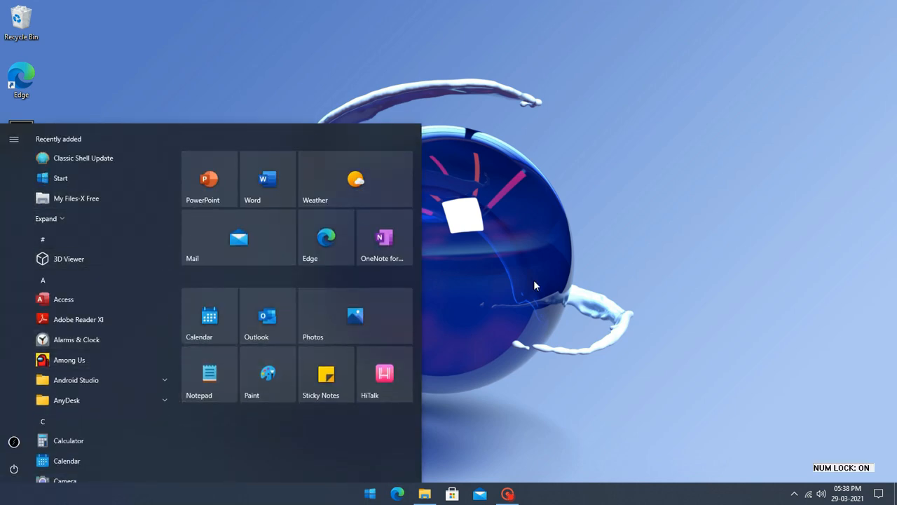
mouse_move(82, 226)
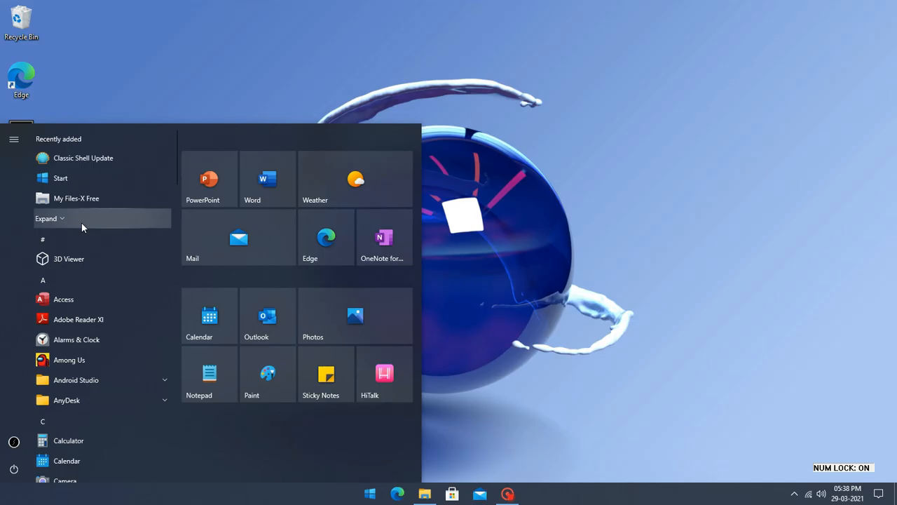
mouse_move(582, 159)
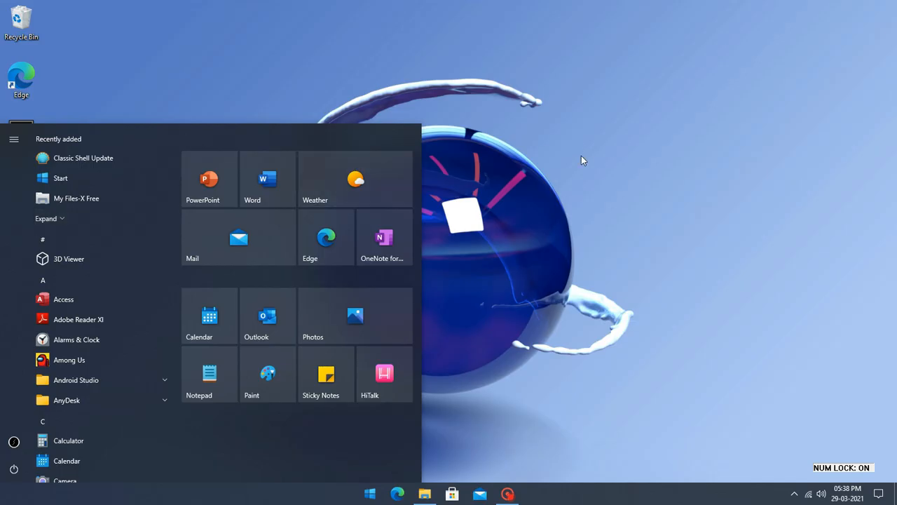